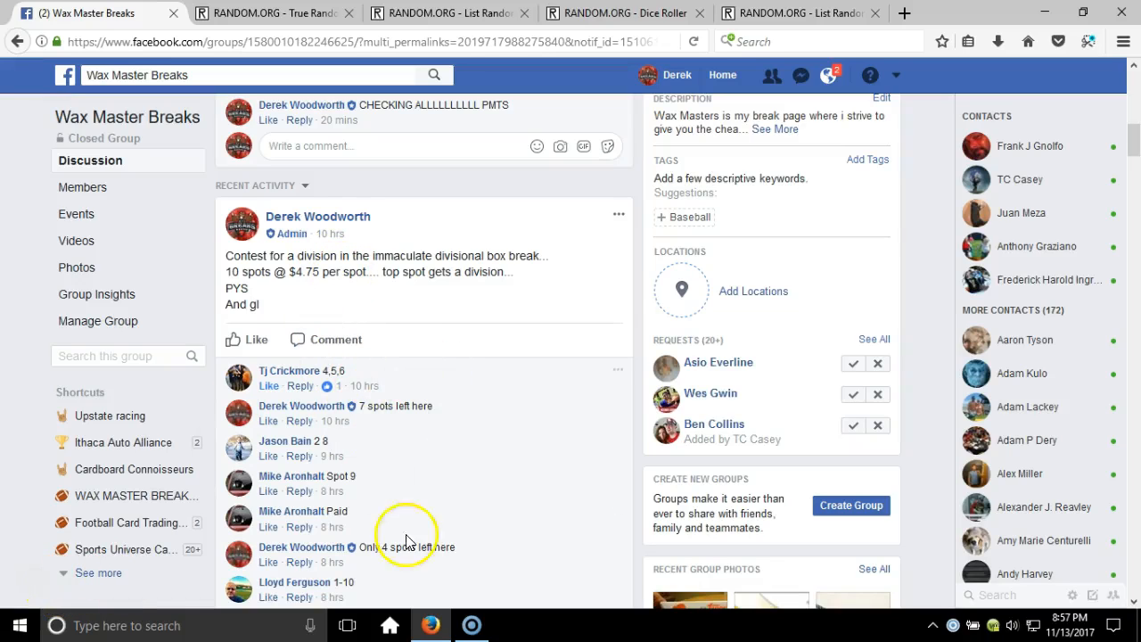
- Comment LIVE under the #2 Contest entry list in the Wax Master Breaks group
scroll(down, 3)
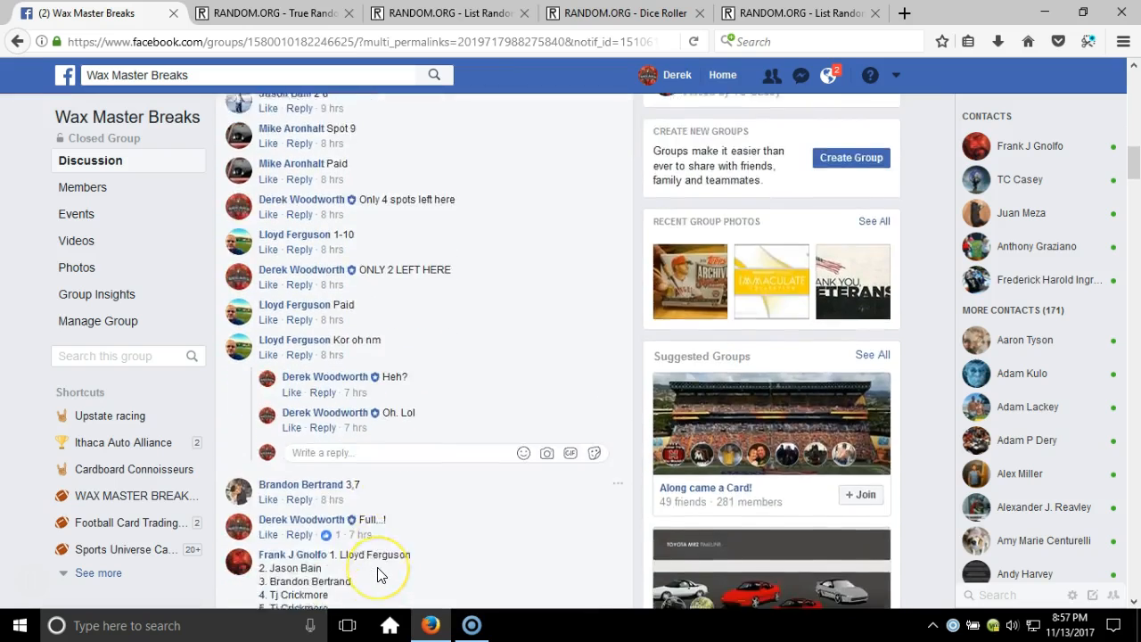
scroll(down, 3)
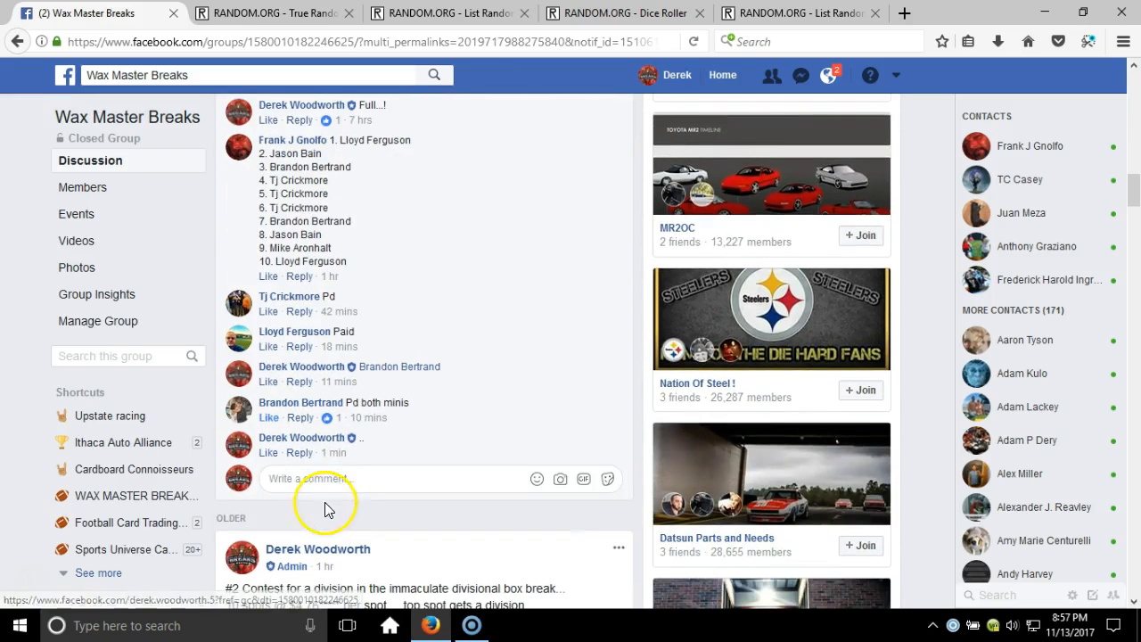
click(321, 478)
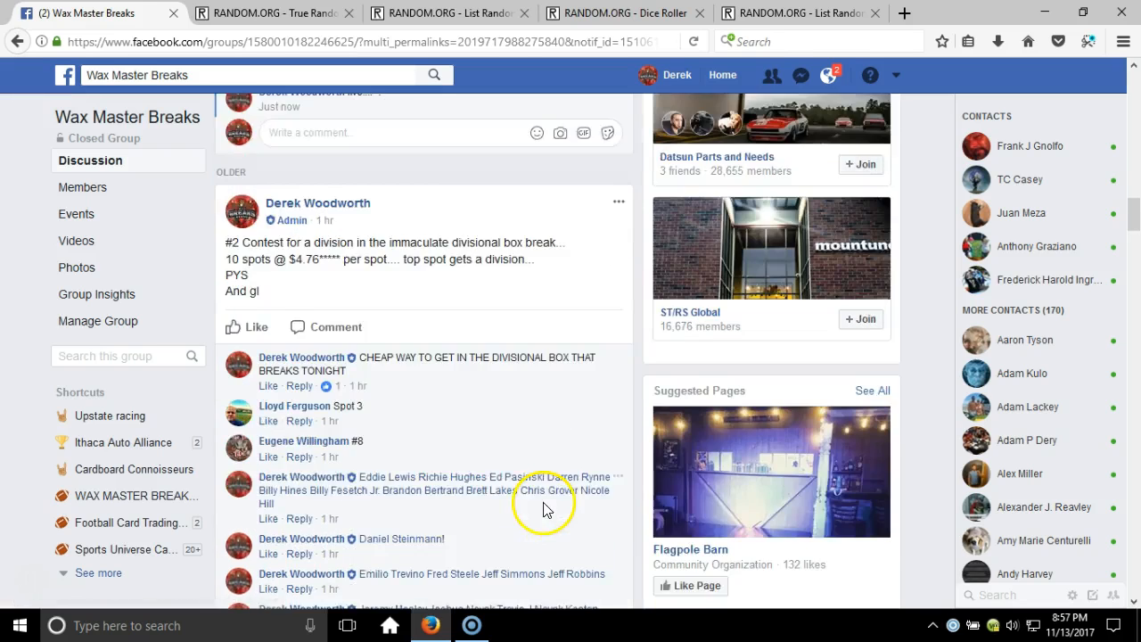
scroll(down, 3)
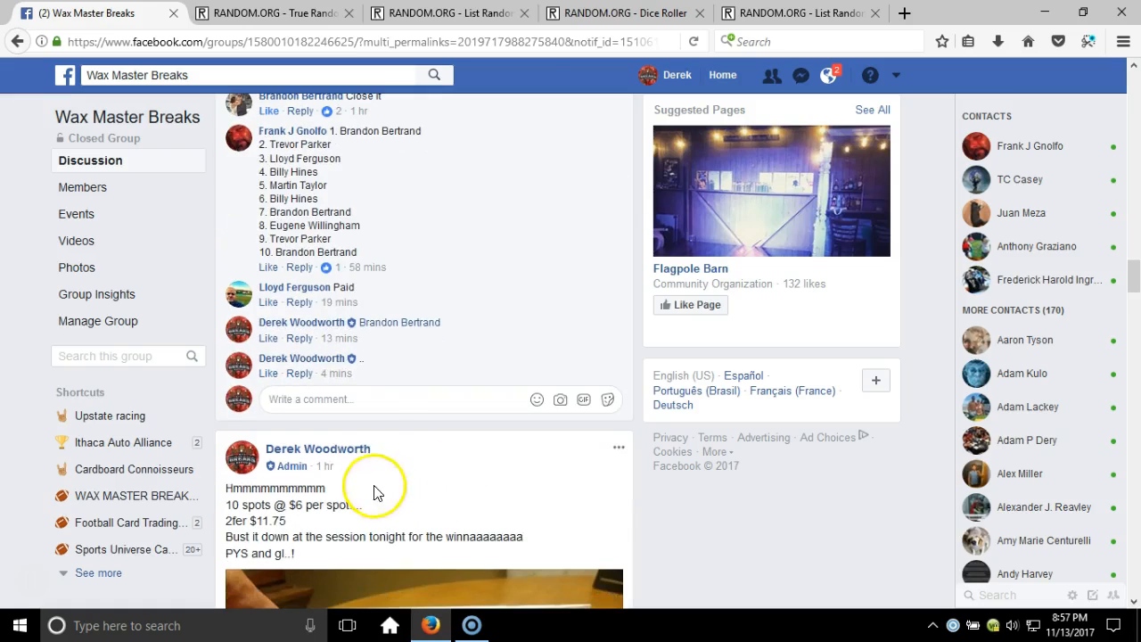
text(LIV)
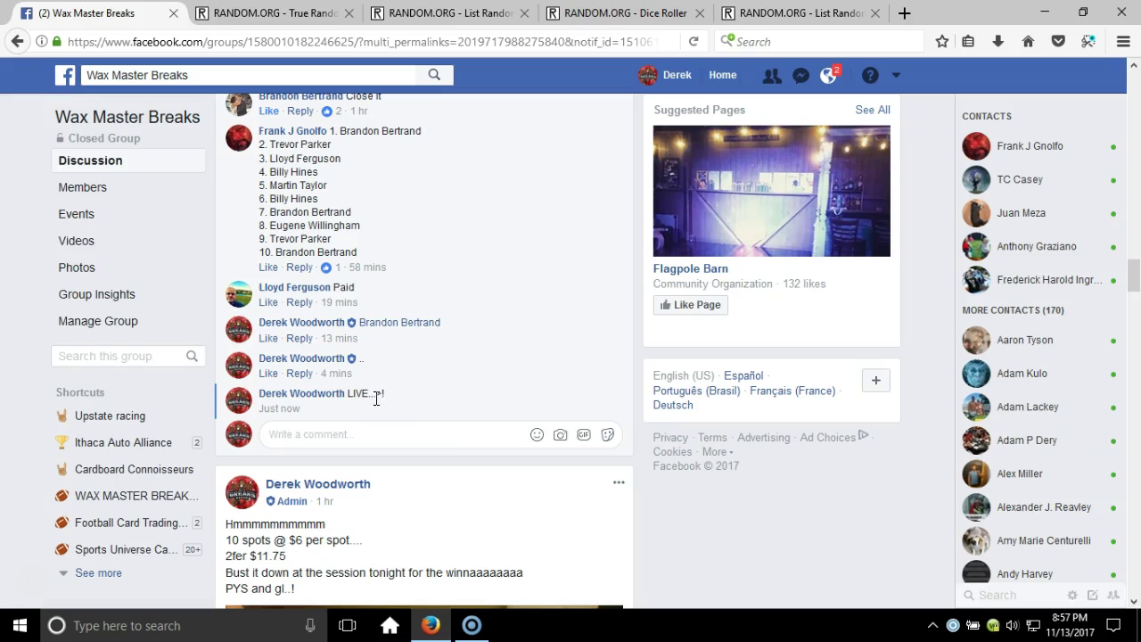
- Roll two dice in the Dice Roller via Games, landing a 1 and a 6
click(271, 13)
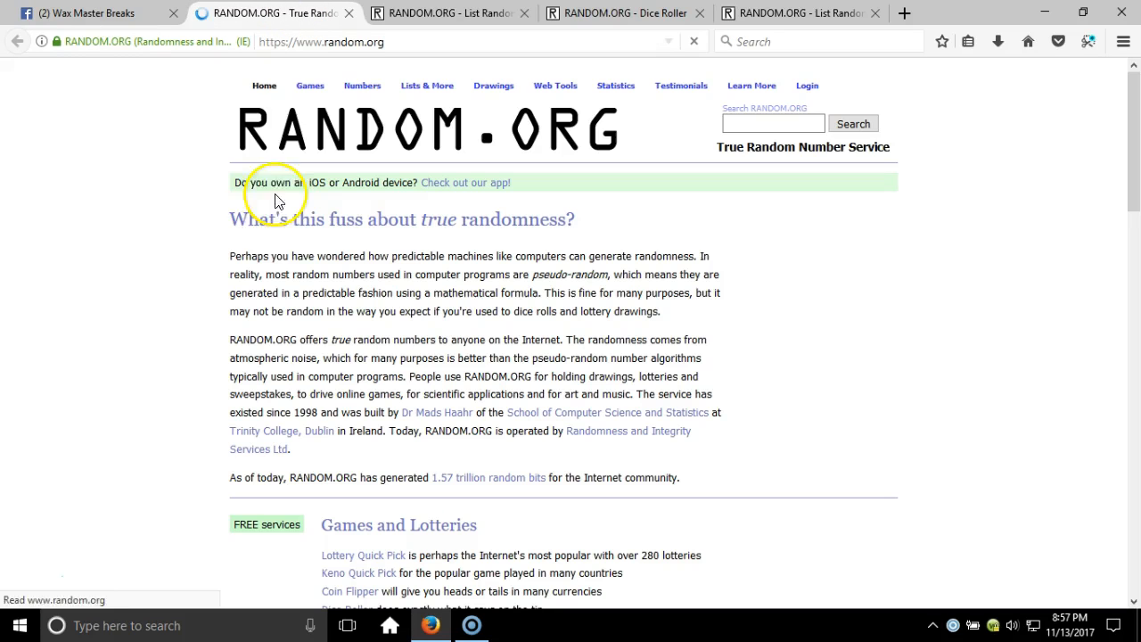
click(310, 86)
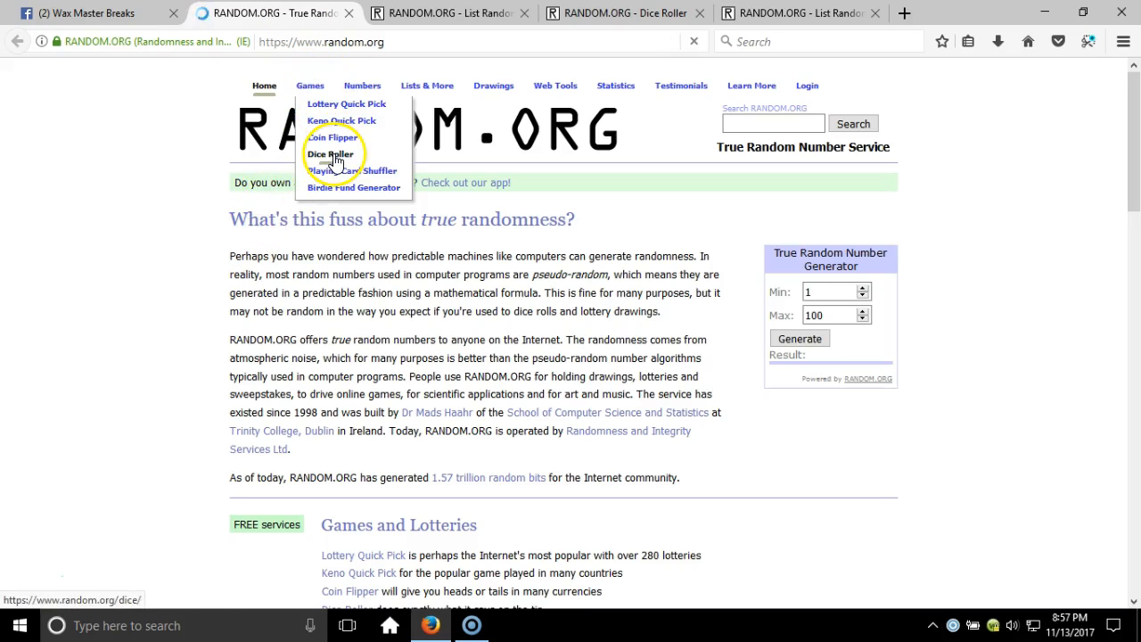
click(329, 153)
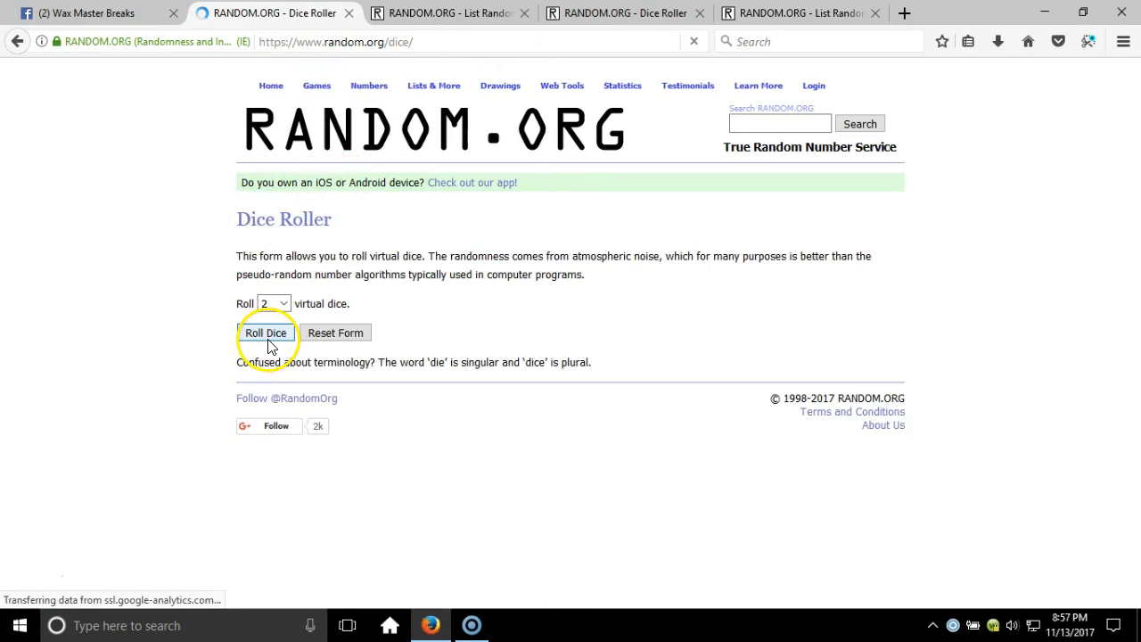
click(265, 333)
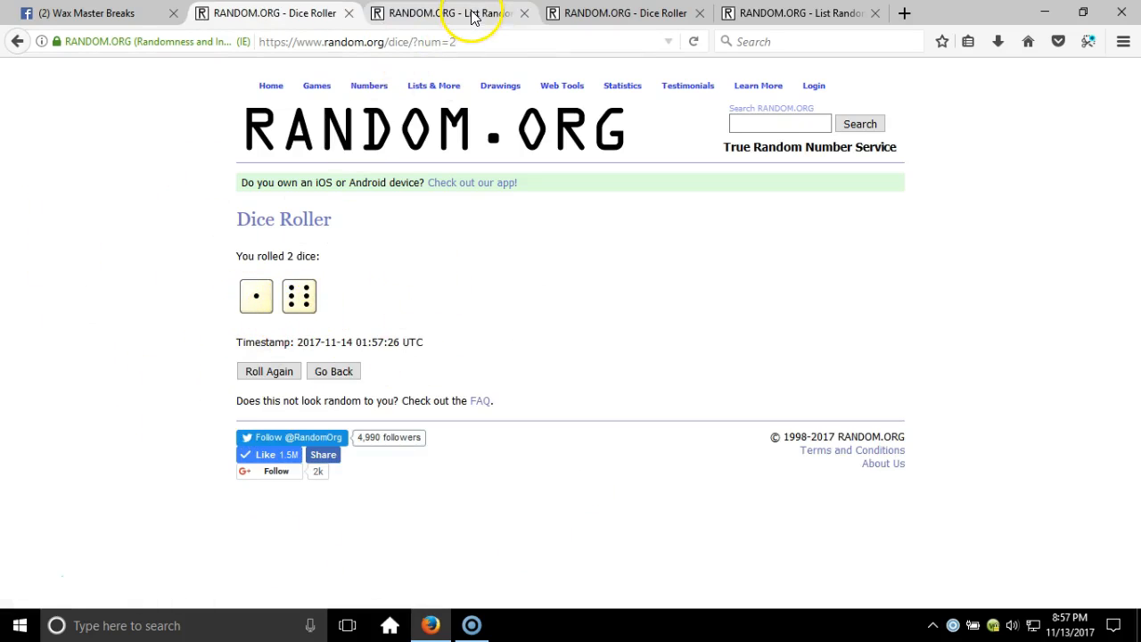
- Check the taskbar clock and randomize the ten-entry contest list
click(449, 12)
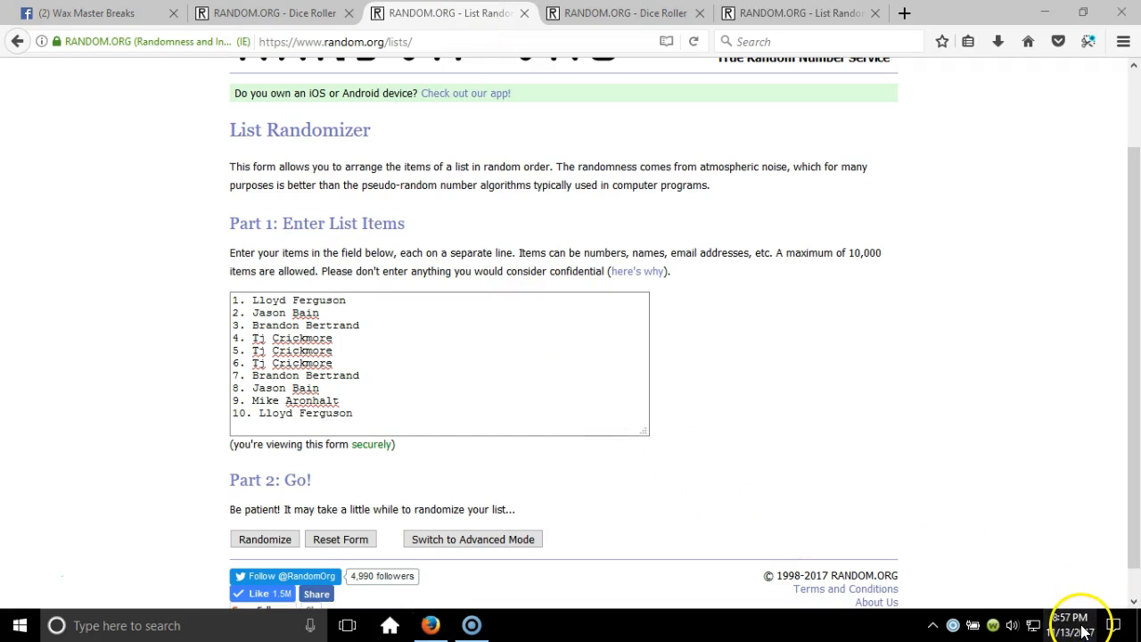
click(1070, 617)
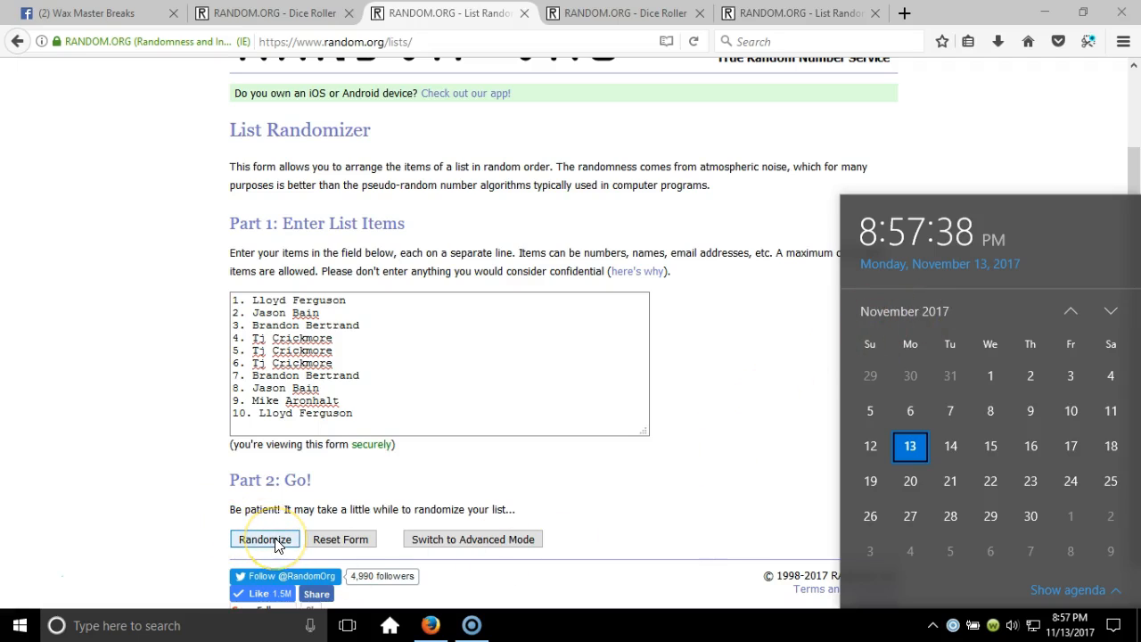
click(263, 538)
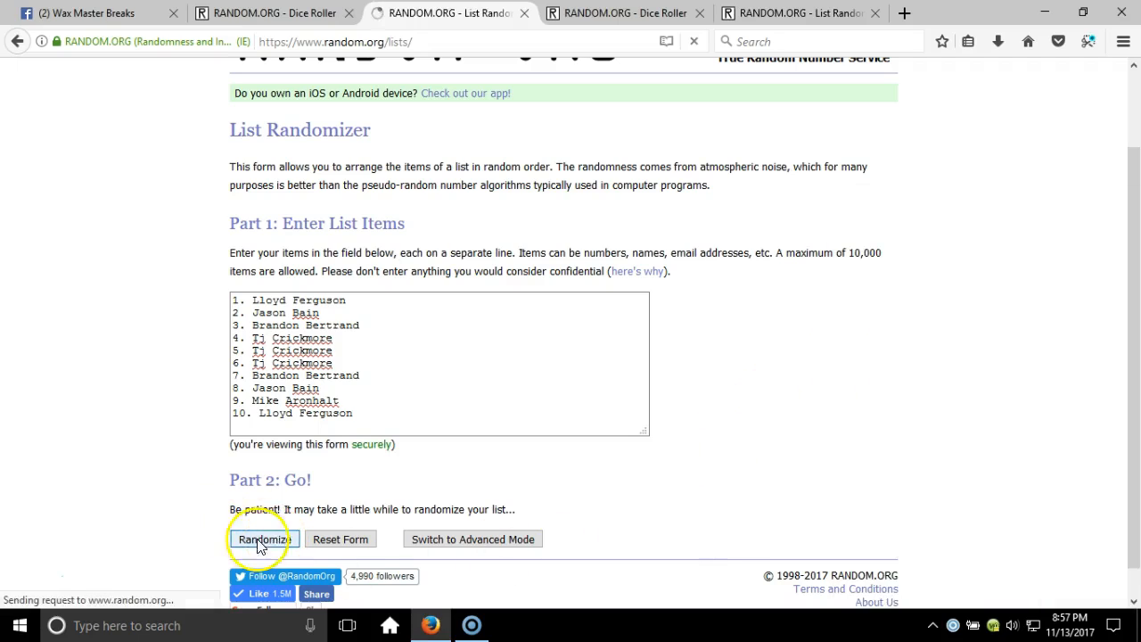
- Reshuffle the ten-entry list with Again up to the sixth time, then revisit the 1-and-6 roll
click(262, 539)
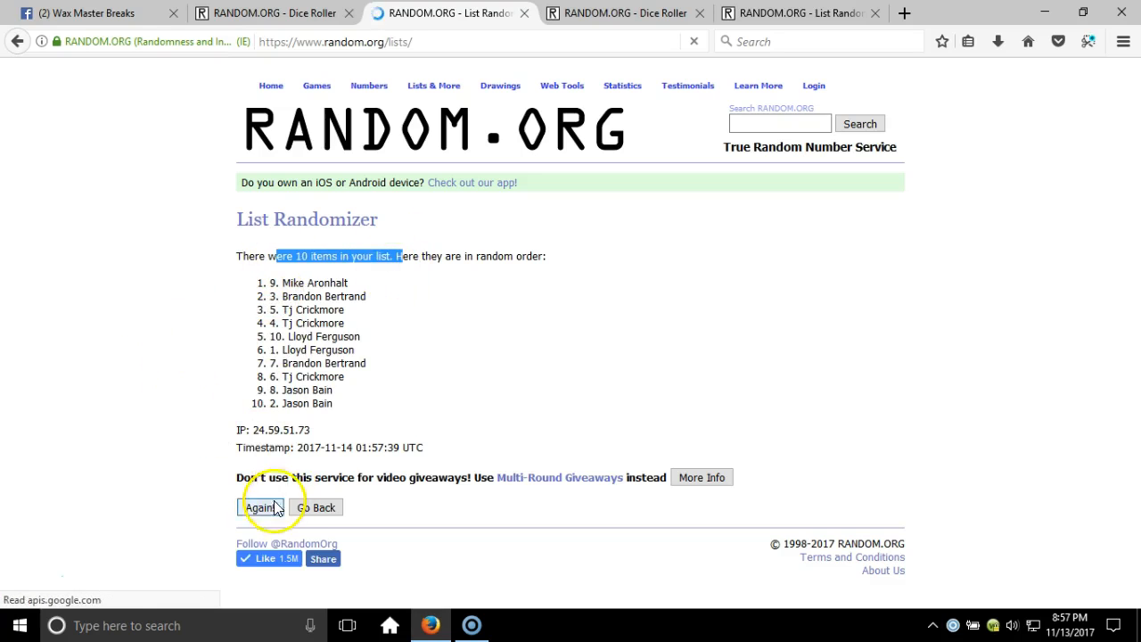
click(260, 506)
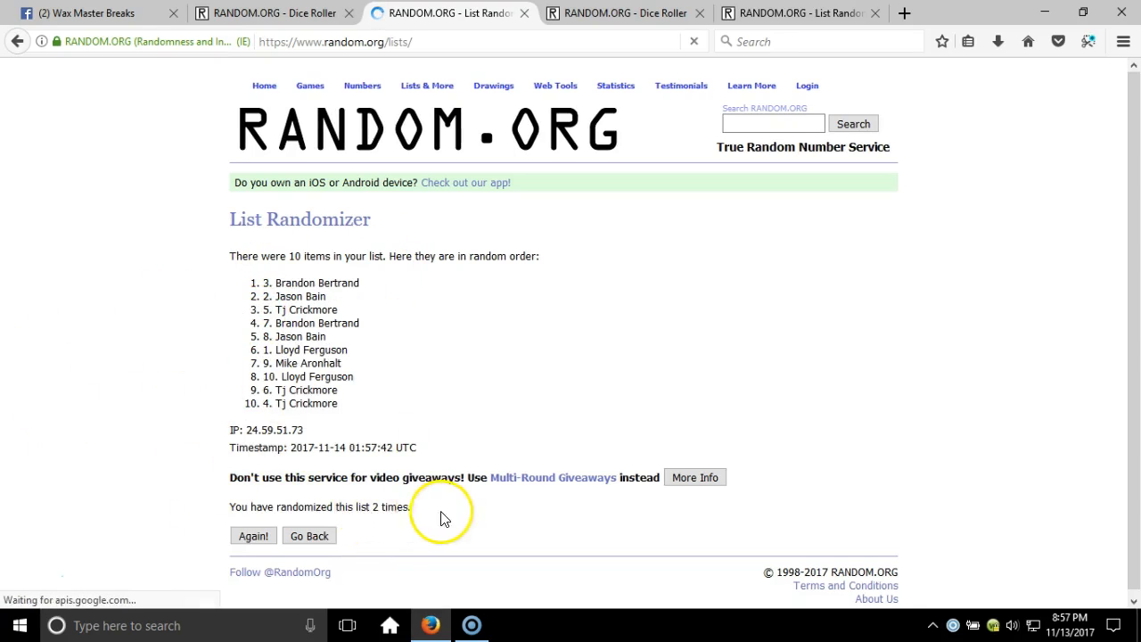
click(253, 535)
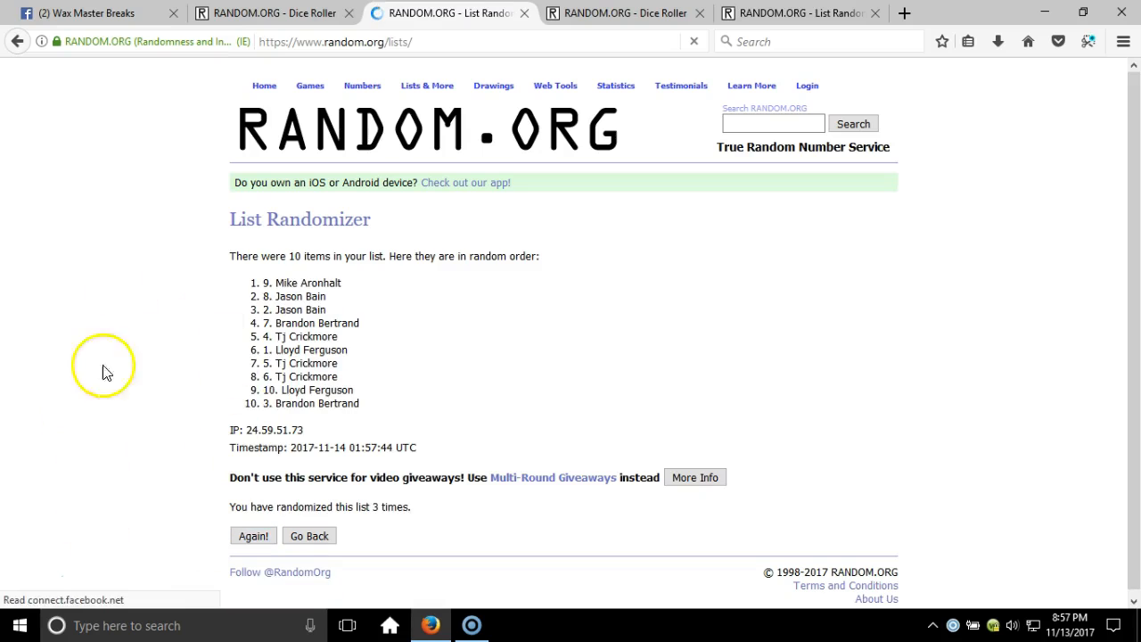
click(253, 535)
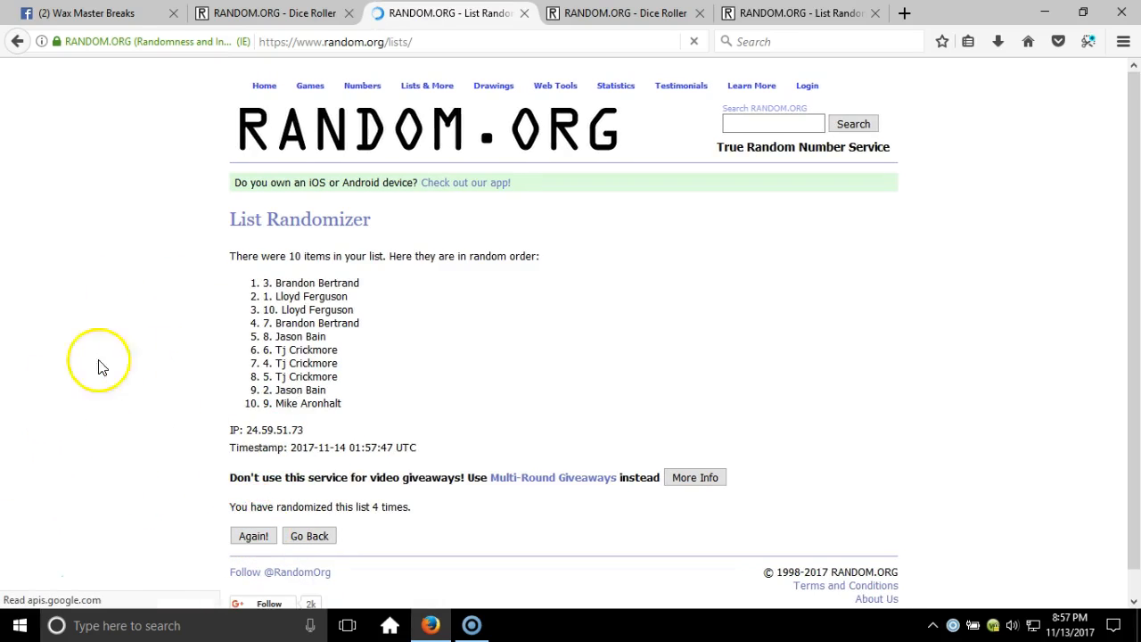
click(253, 535)
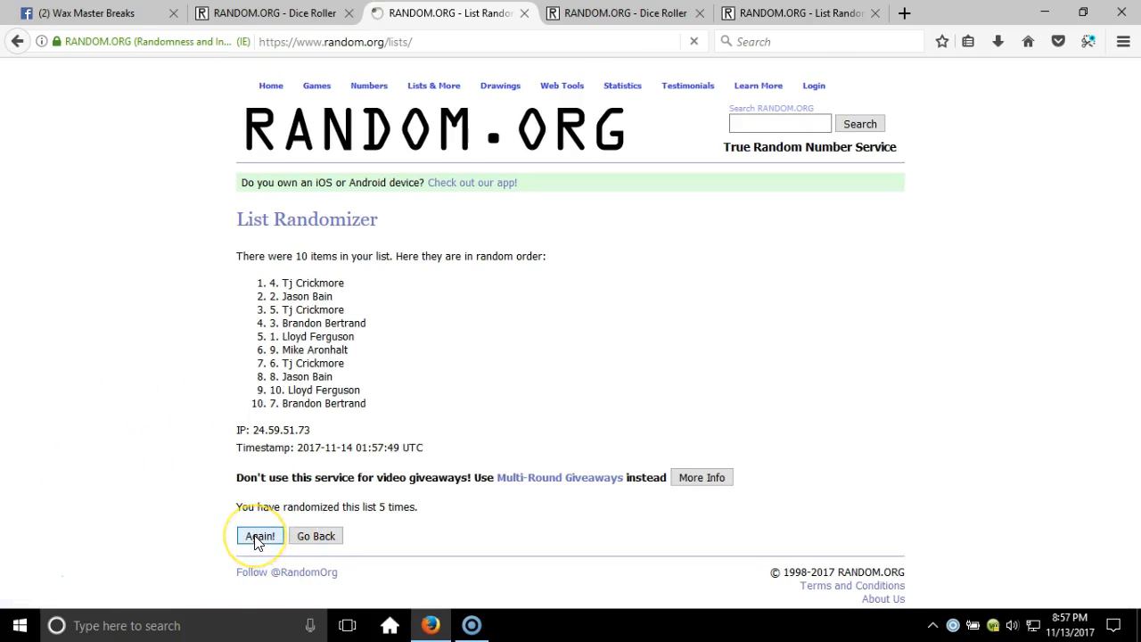
click(260, 535)
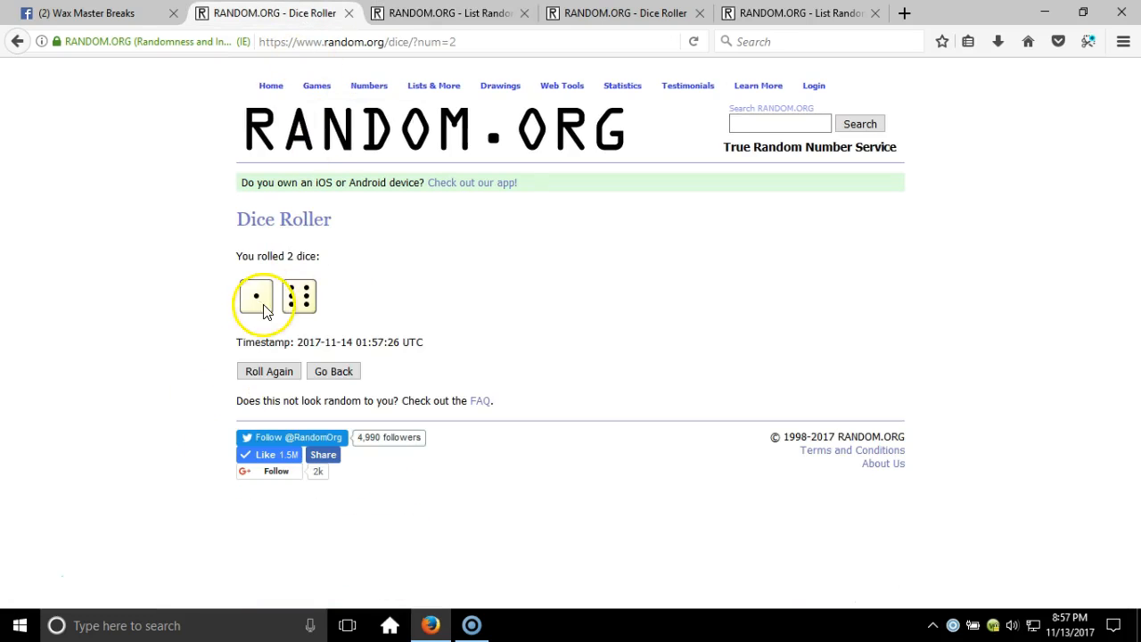
click(446, 13)
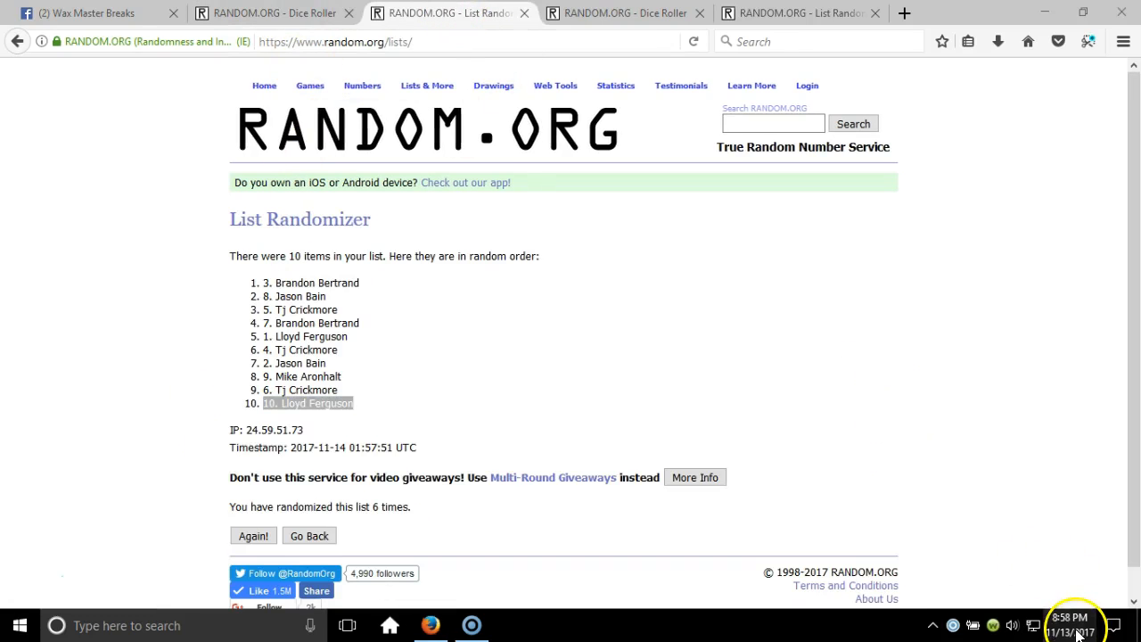
click(1069, 617)
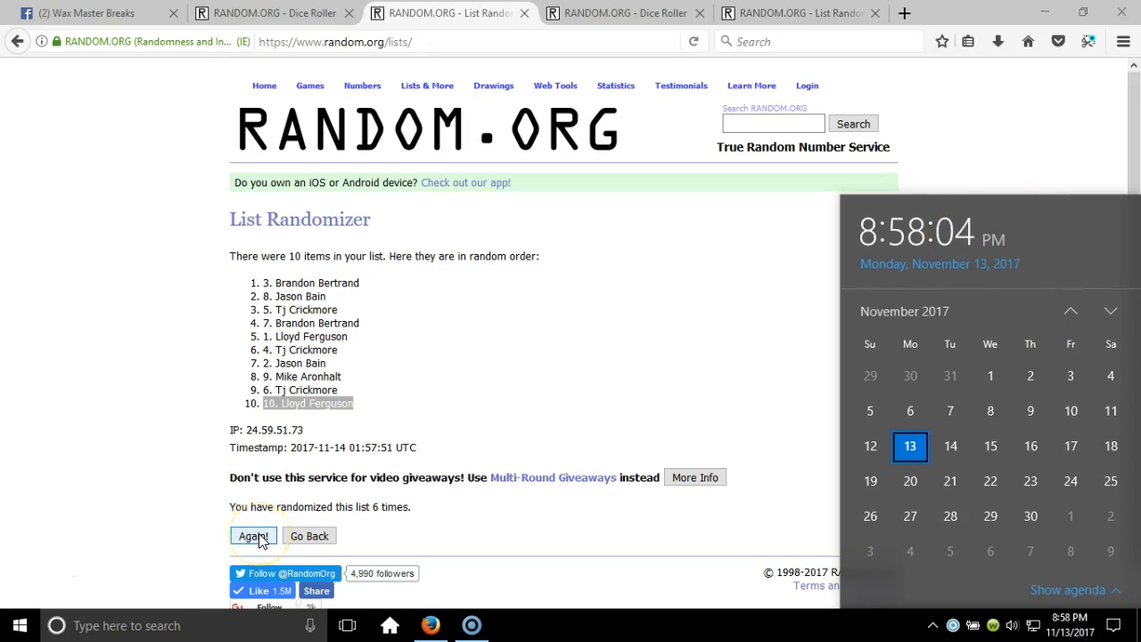
click(253, 535)
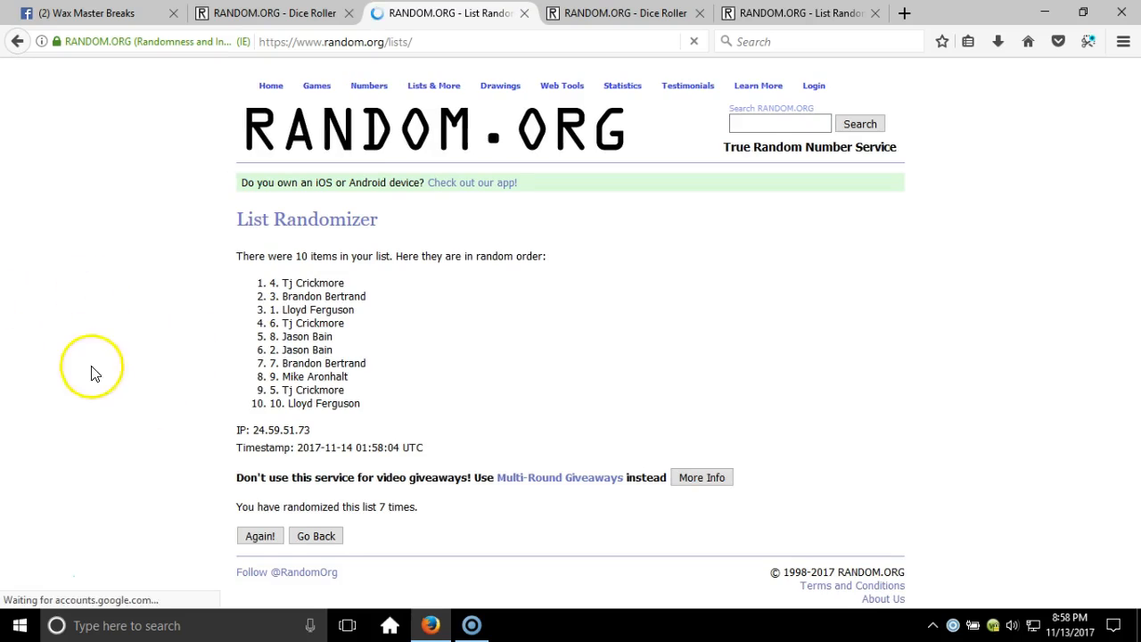
double_click(299, 282)
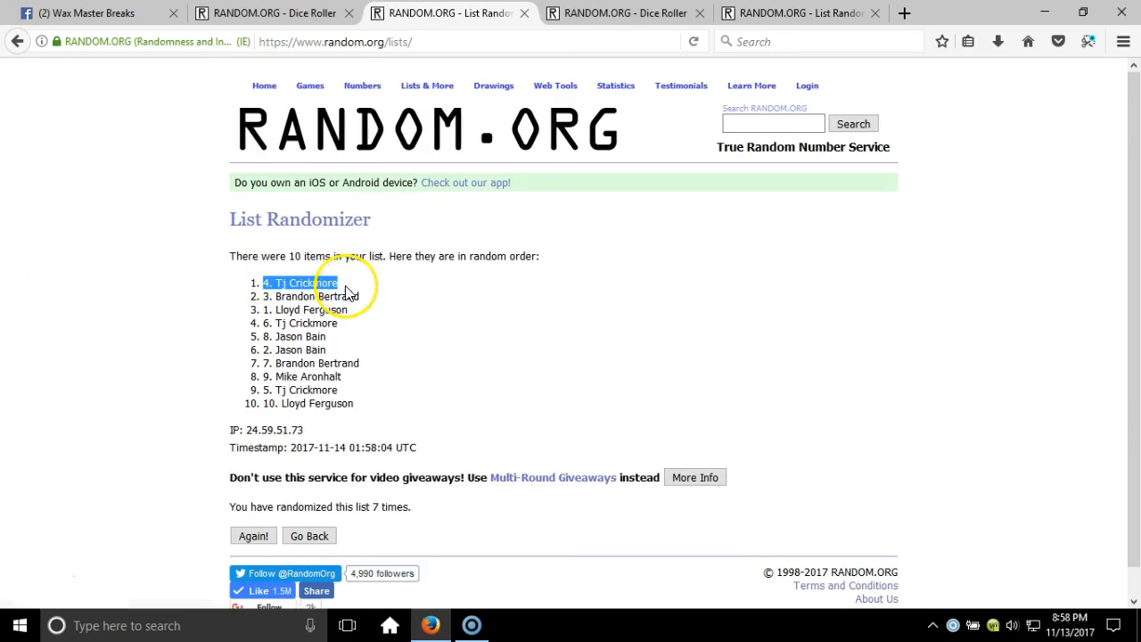
mouse_move(449, 535)
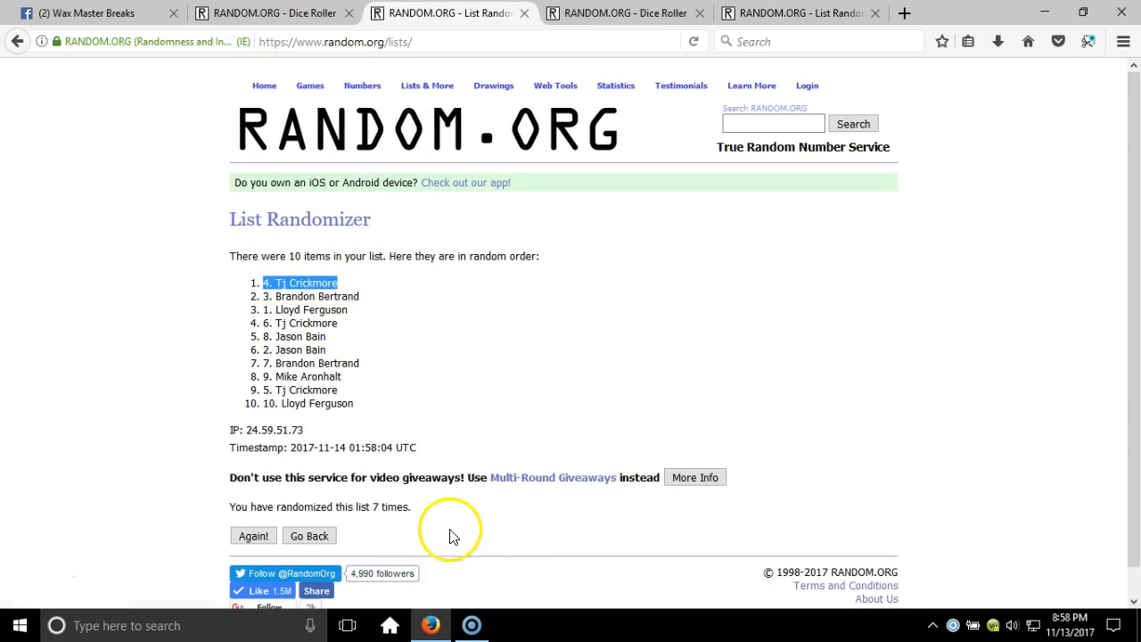
click(271, 12)
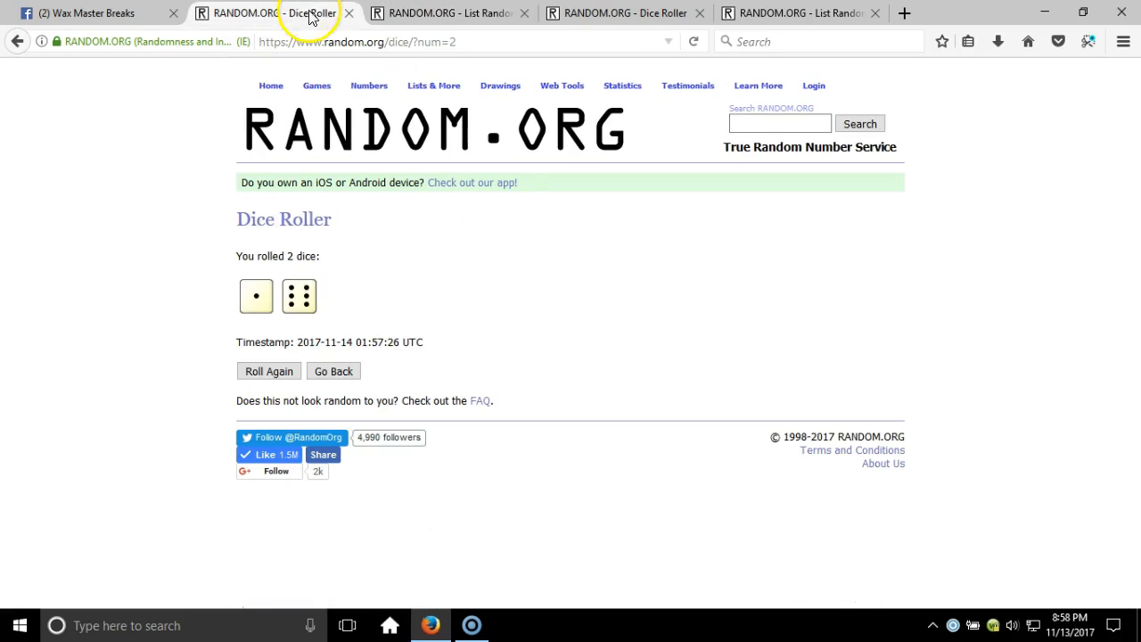
click(446, 12)
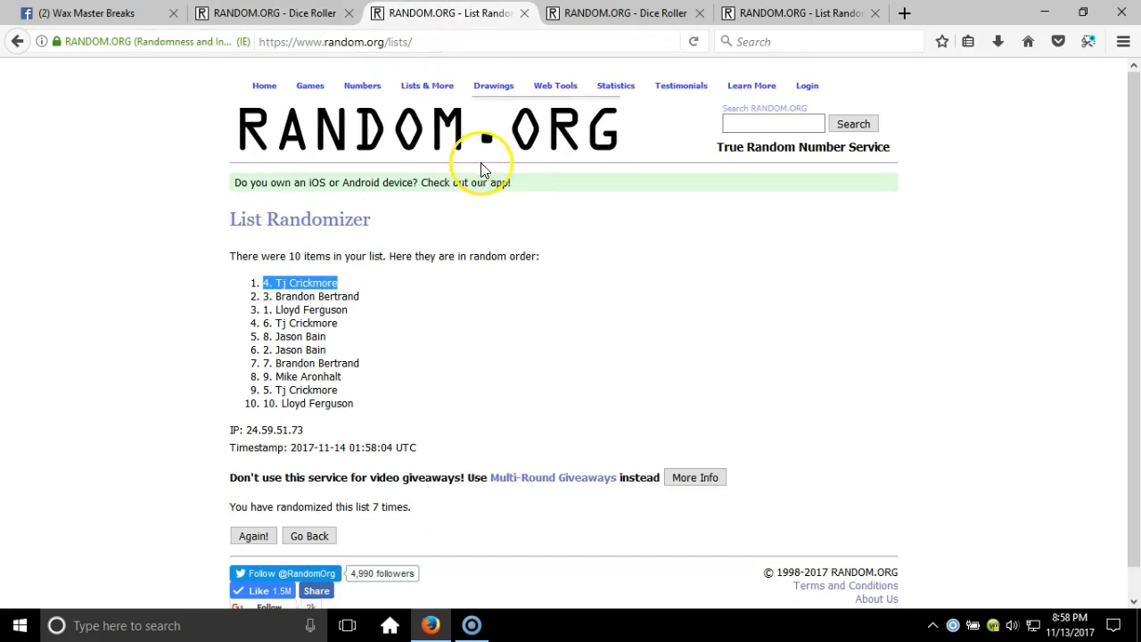
- Roll two dice again for the next contest, landing a 4 and a 1
click(624, 12)
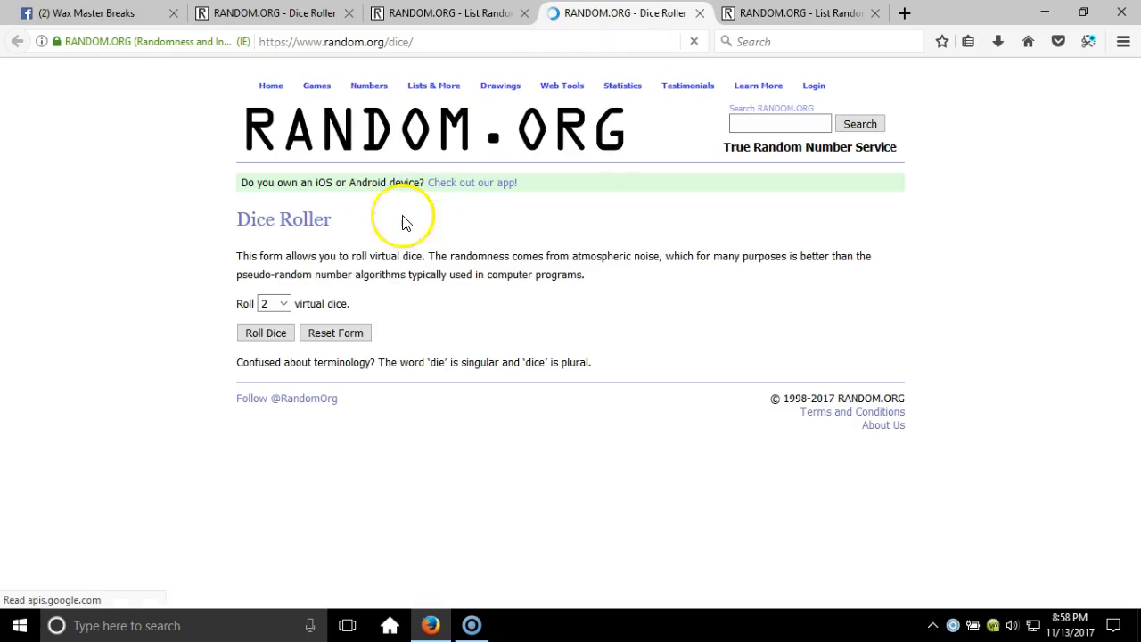
click(318, 85)
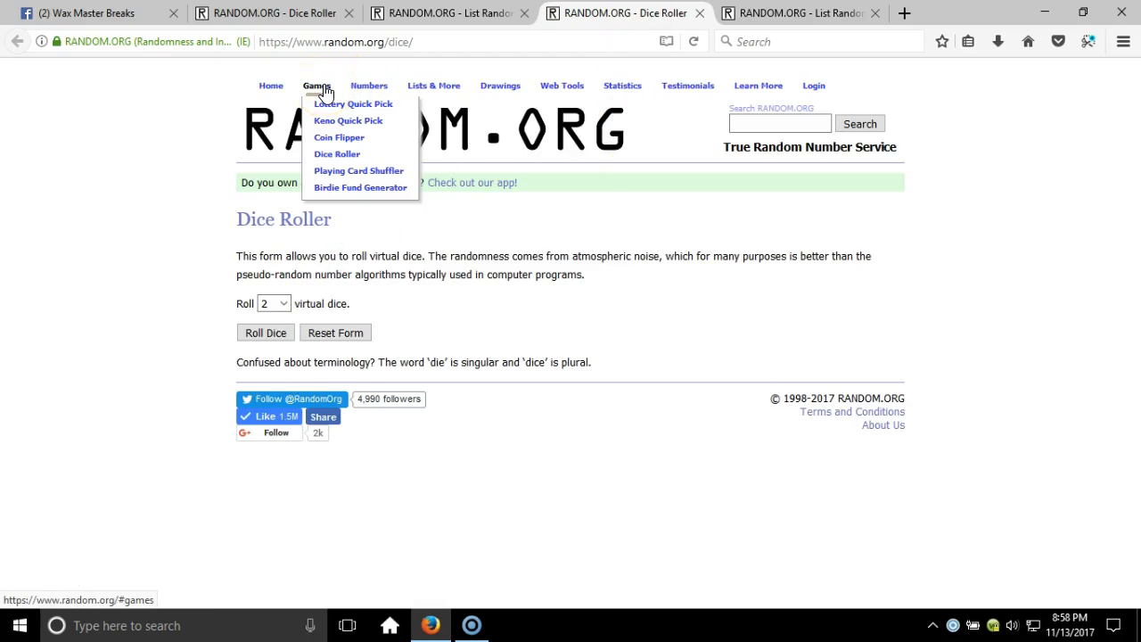
mouse_move(201, 388)
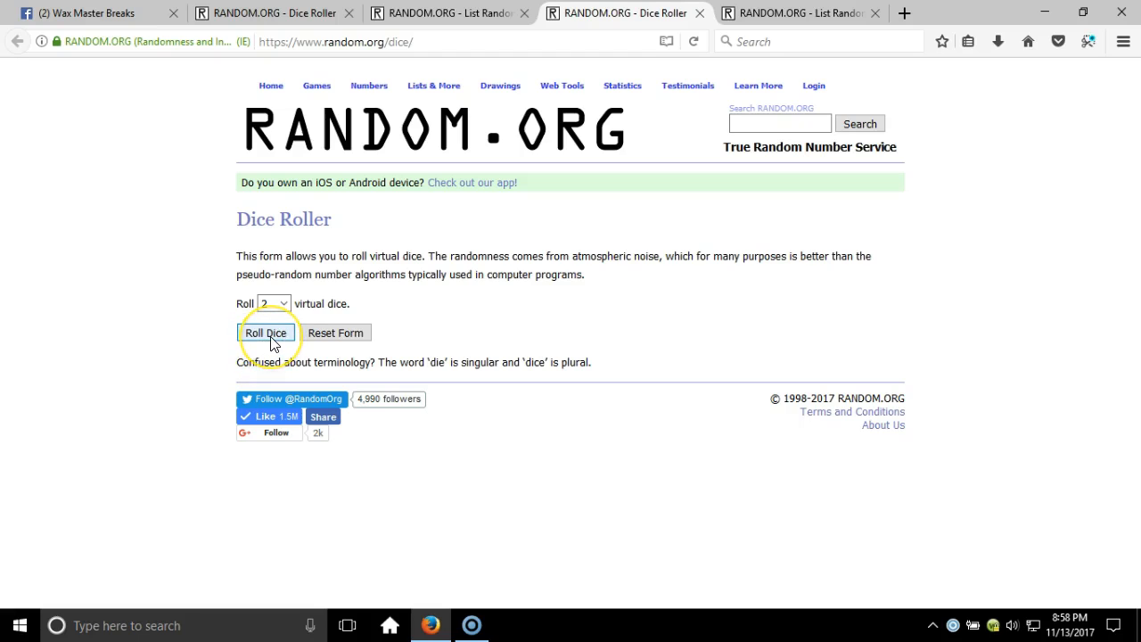
click(264, 333)
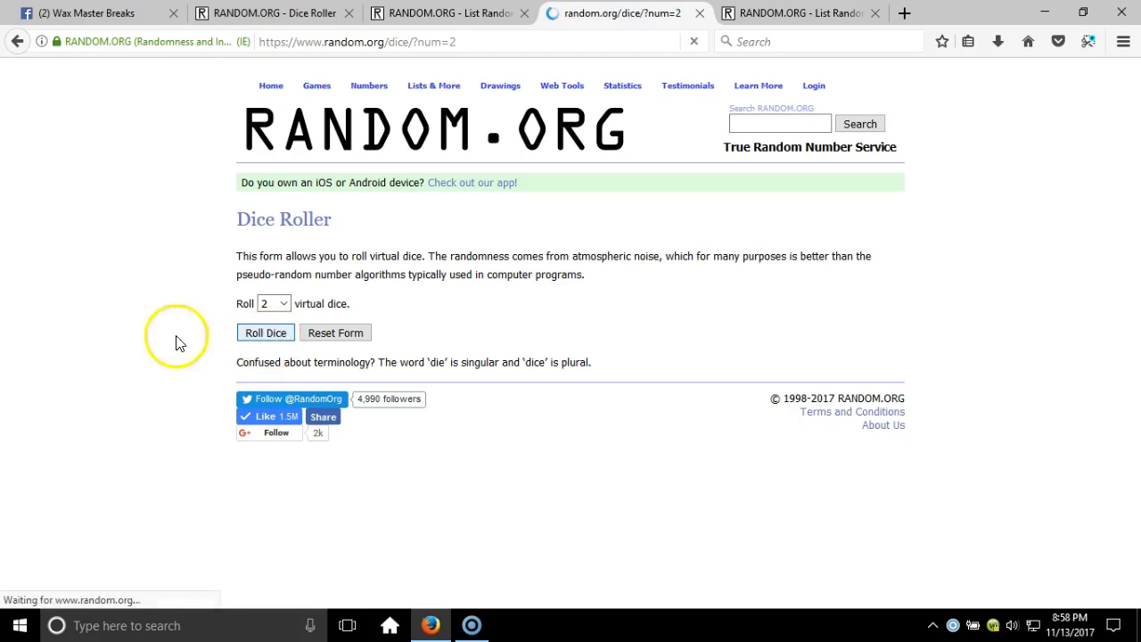
click(264, 333)
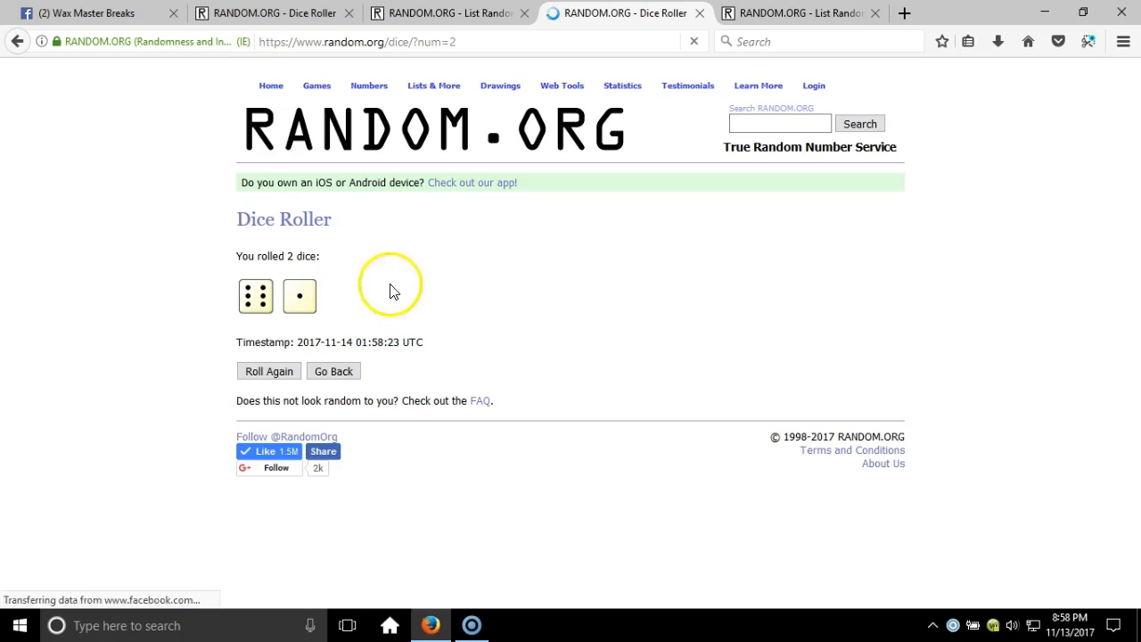
- Bring up the new ten-entry list in the List Randomizer and check the taskbar clock
click(799, 12)
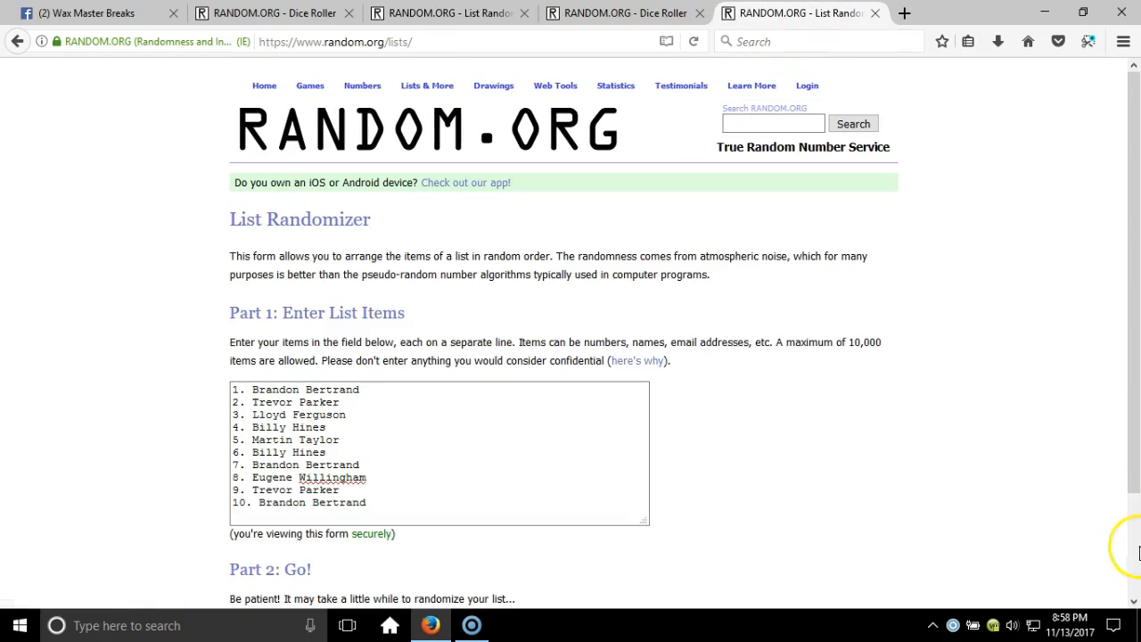
click(1066, 624)
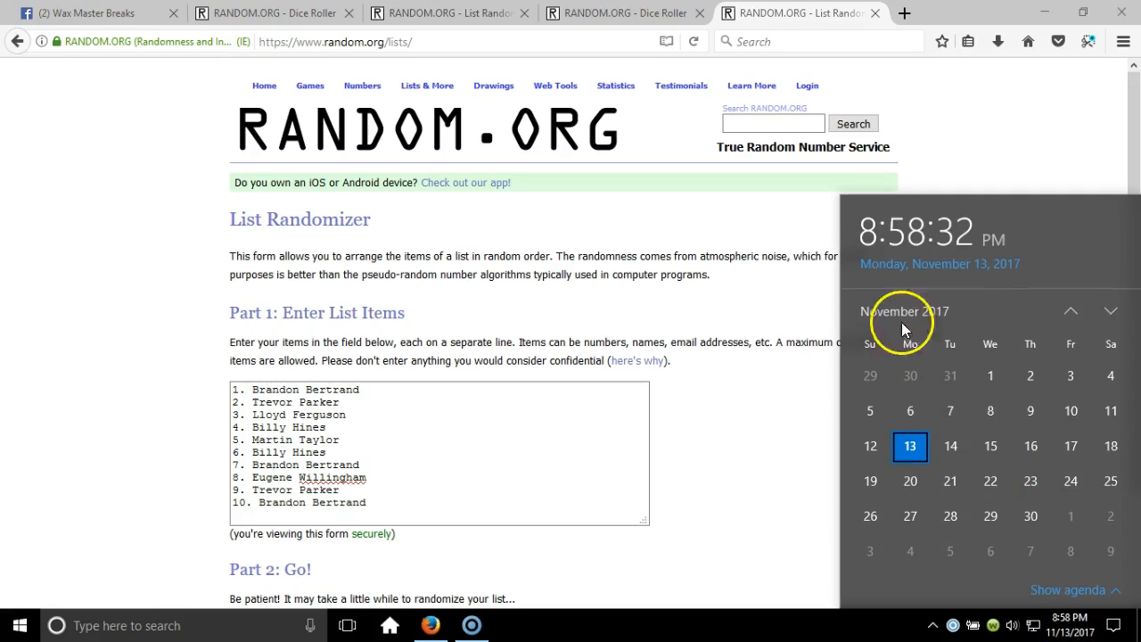
scroll(down, 3)
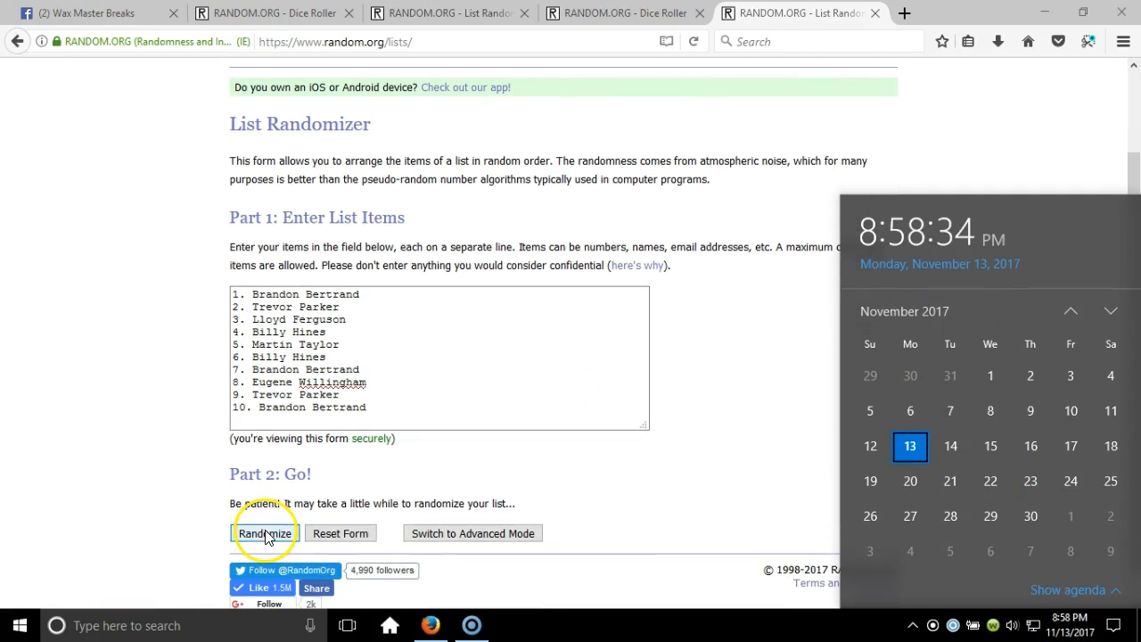
- Randomize the new ten-entry list six times, then revisit the 4-and-1 roll
click(264, 533)
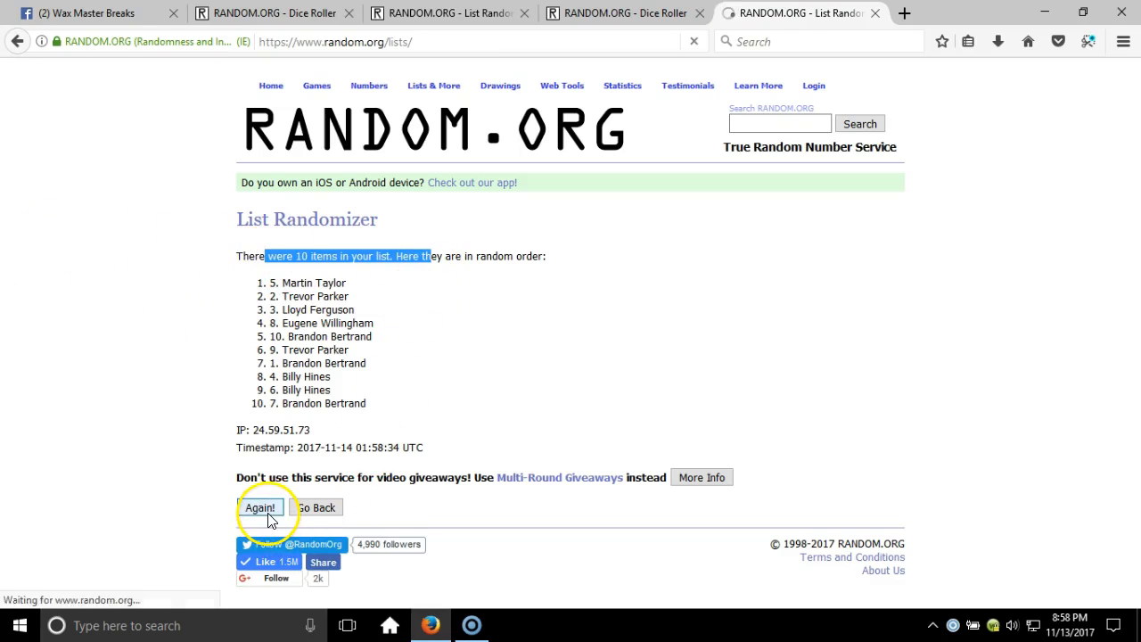
click(260, 506)
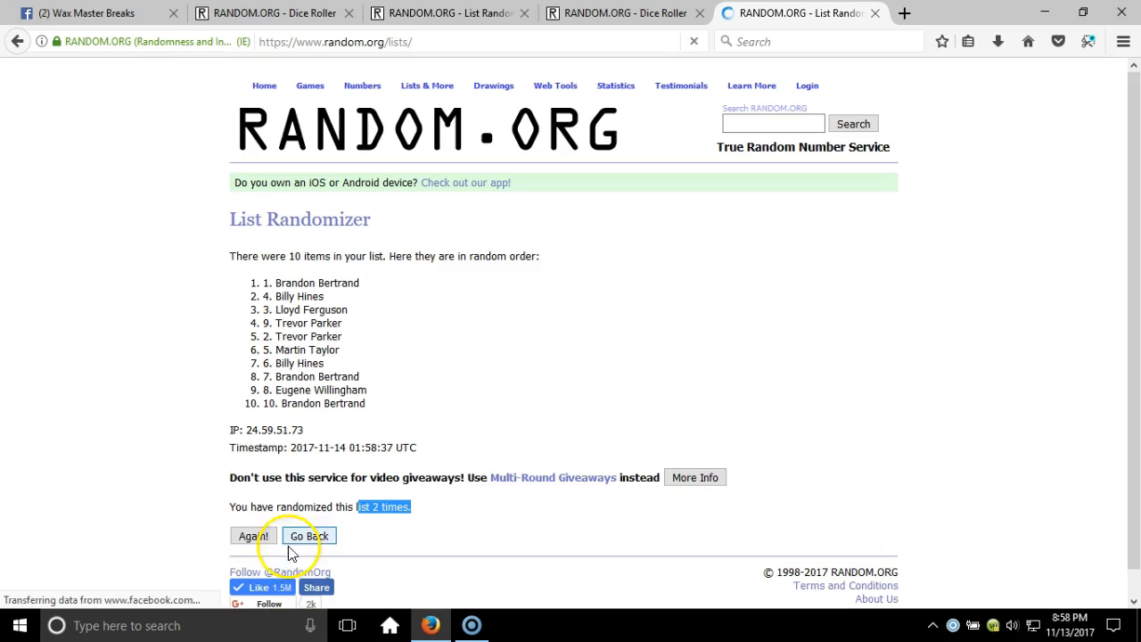
click(253, 534)
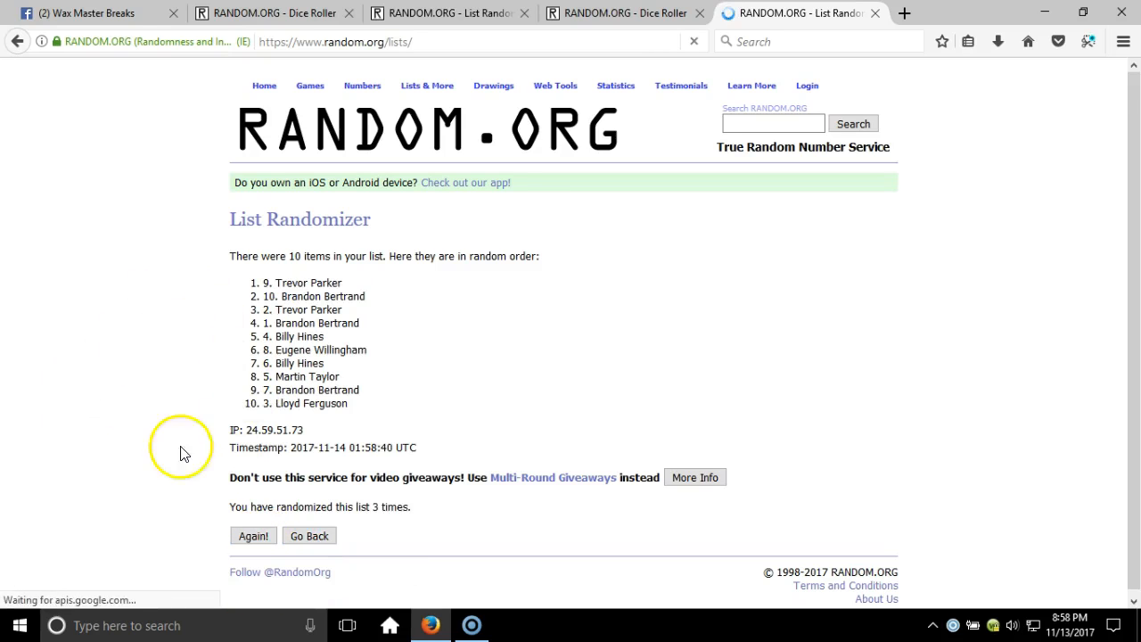
click(253, 534)
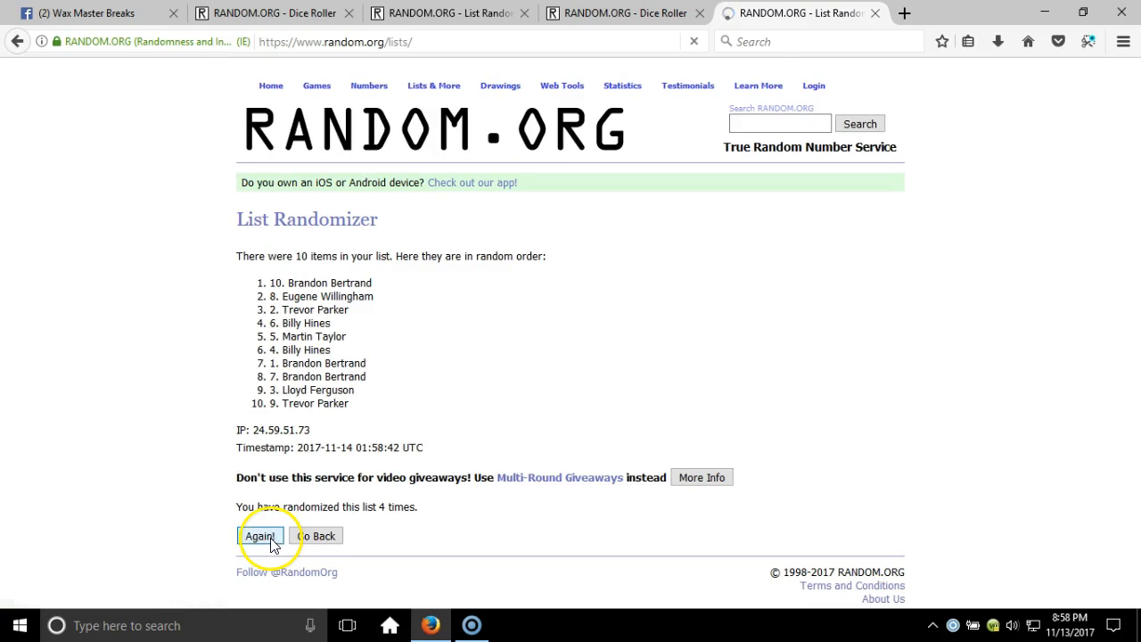
click(260, 535)
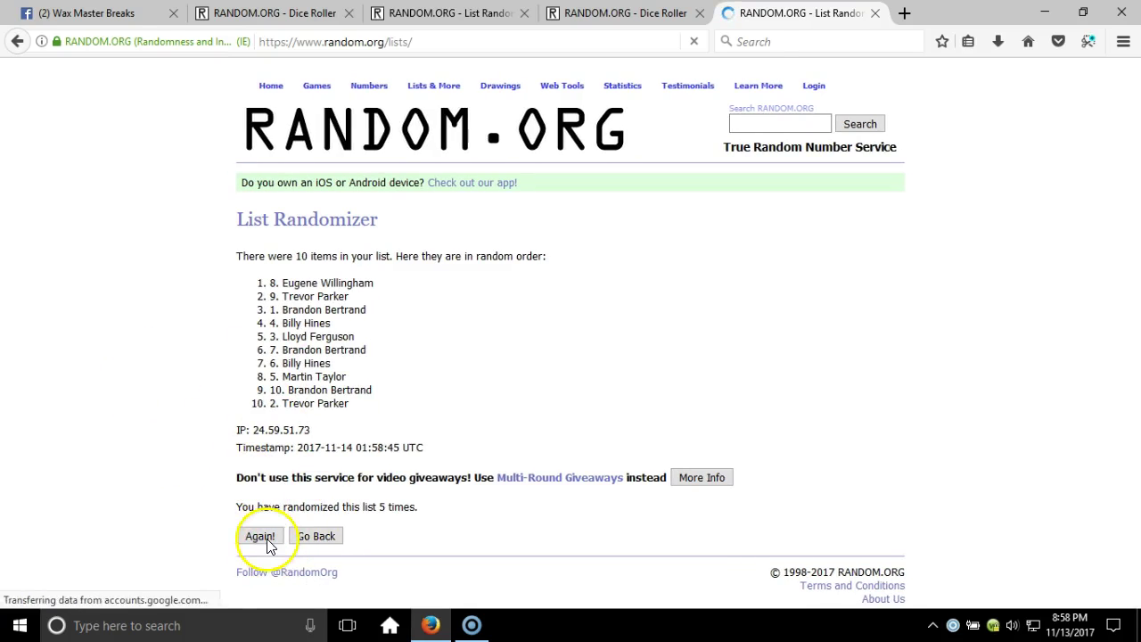
click(261, 534)
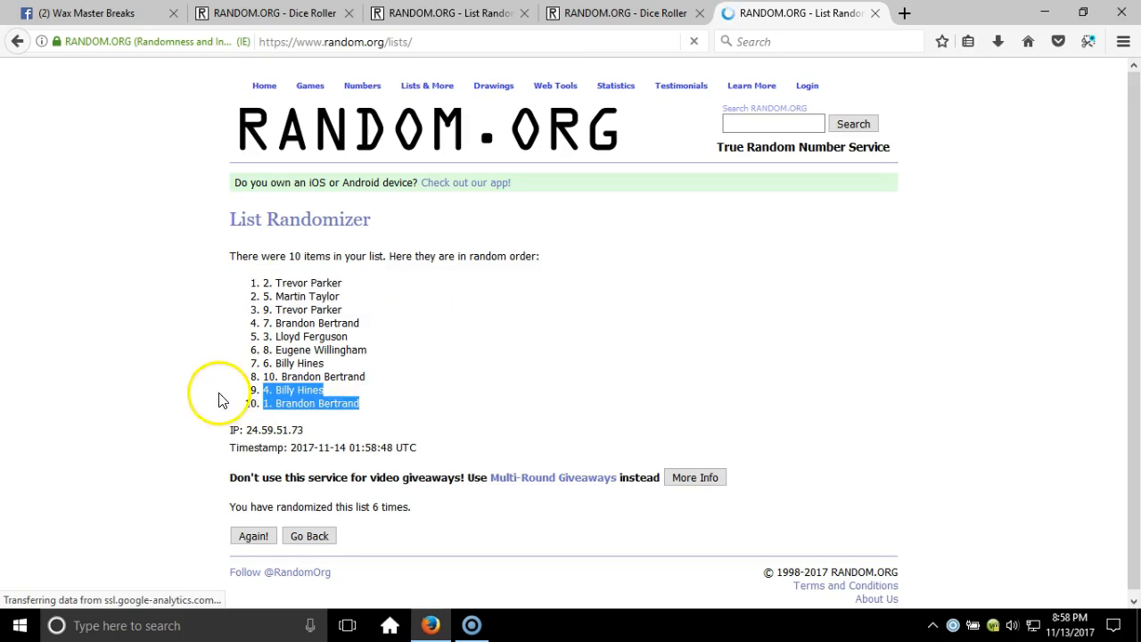
click(624, 13)
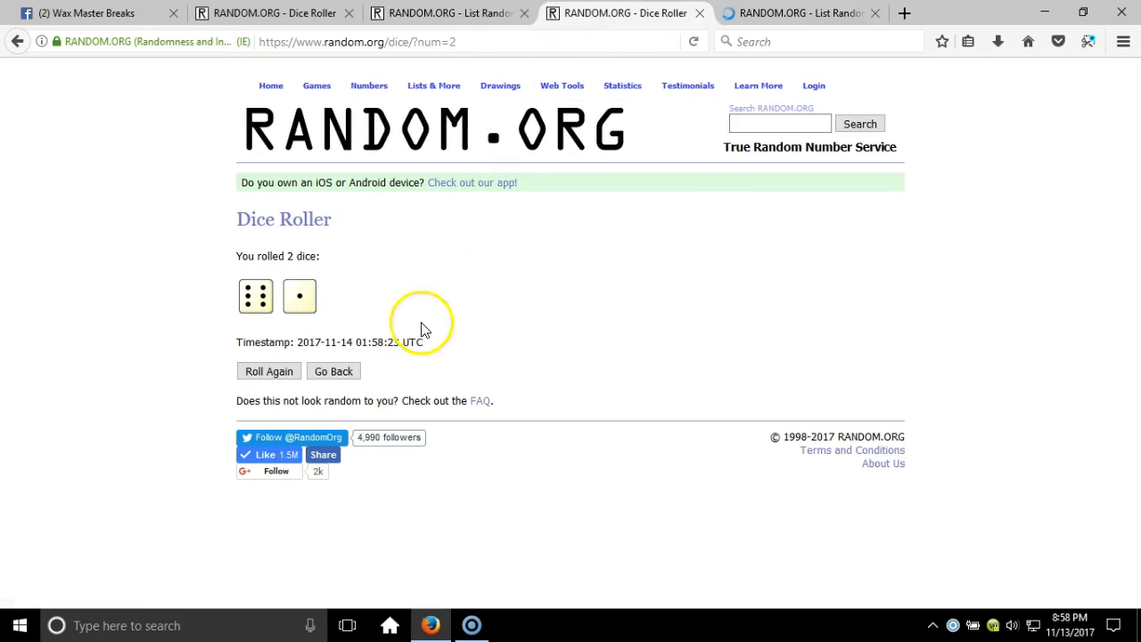
click(798, 13)
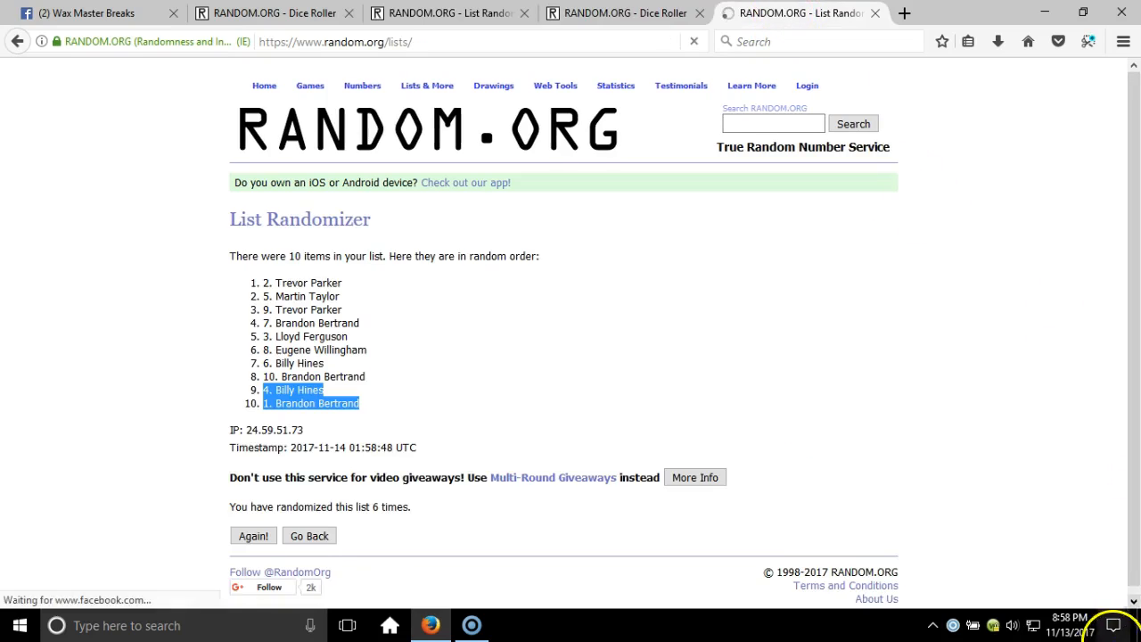
click(1060, 624)
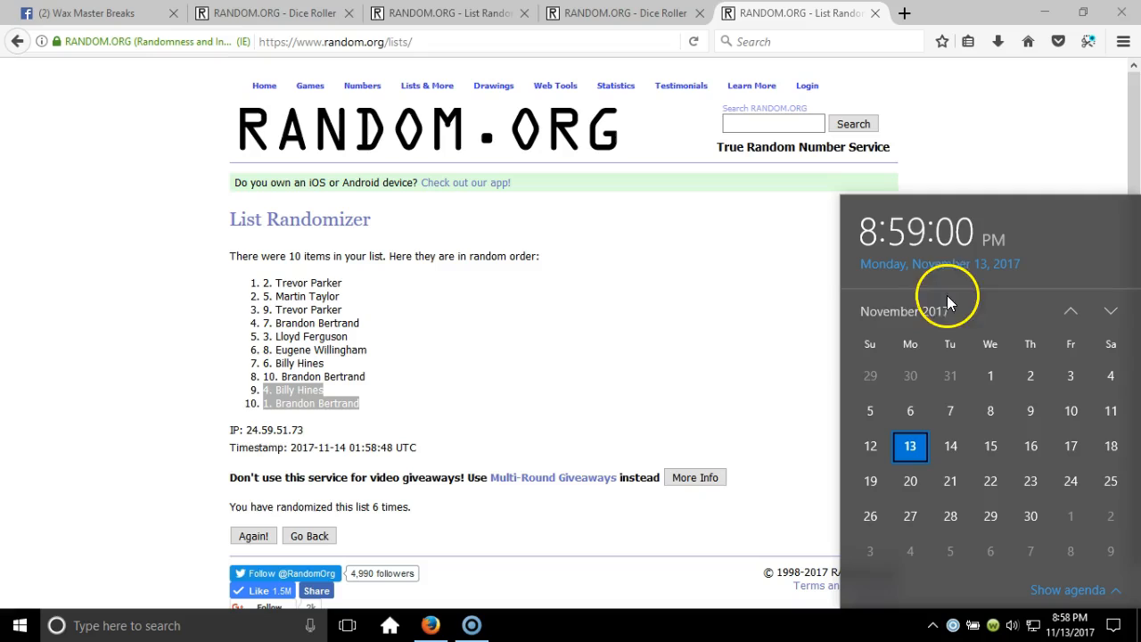
mouse_move(253, 535)
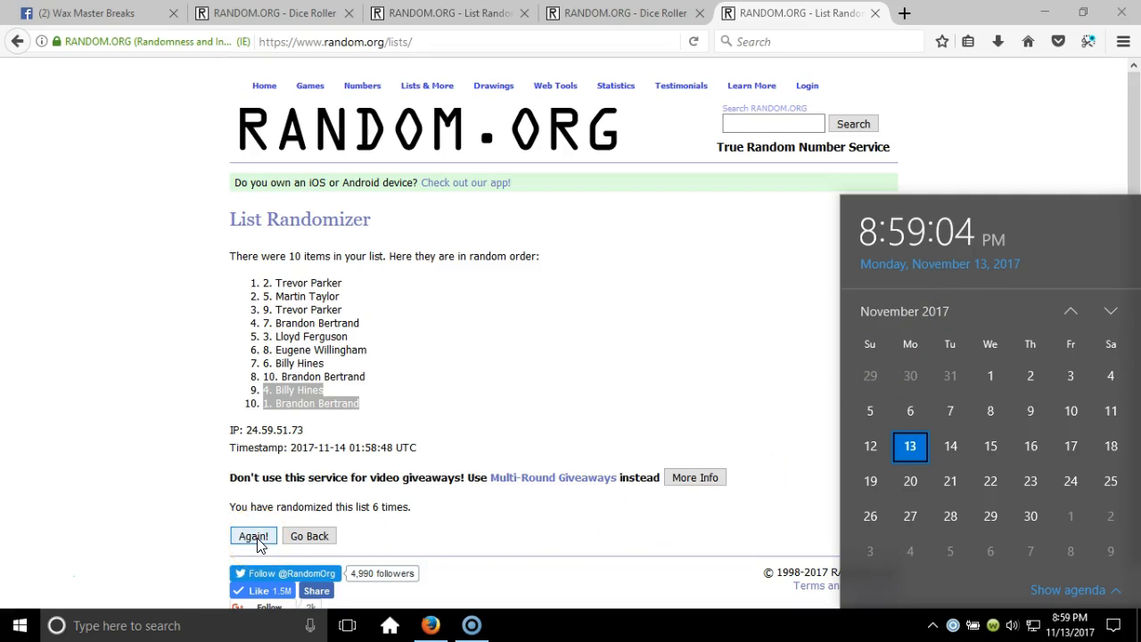
click(253, 535)
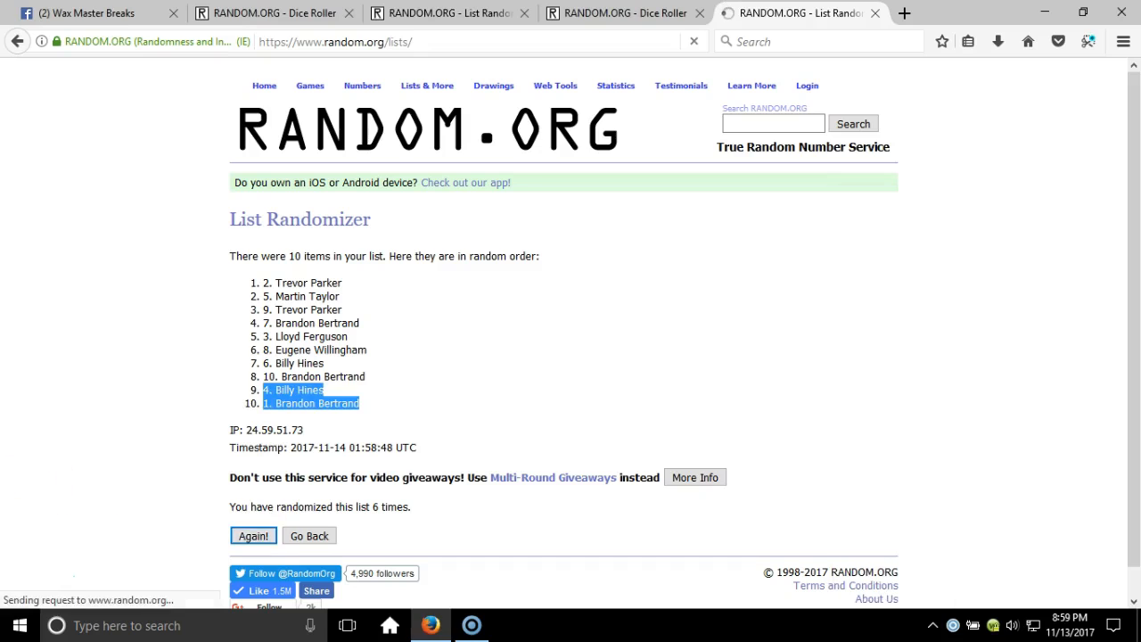
click(253, 534)
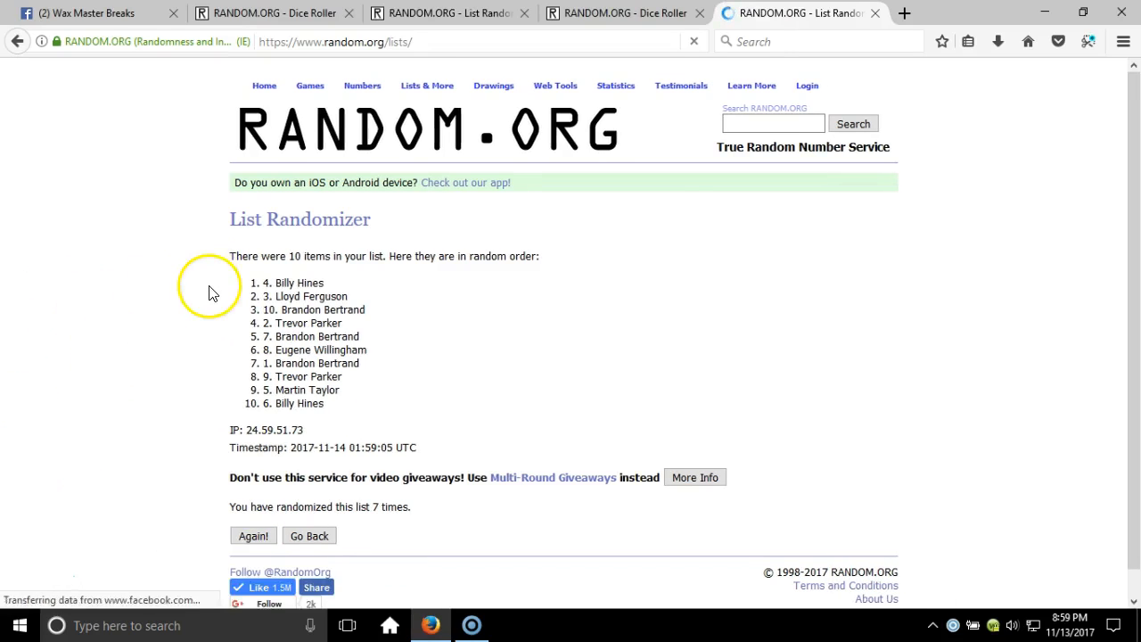
double_click(293, 282)
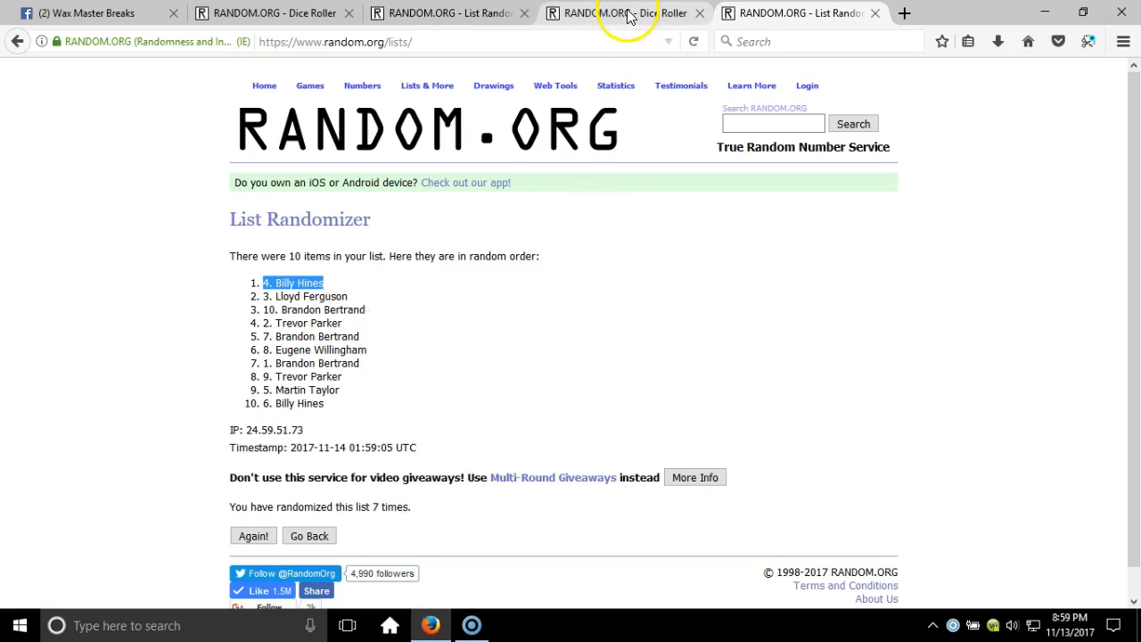
- Recheck the dice roll and clock, then comment DONE under the Facebook contest post
click(620, 12)
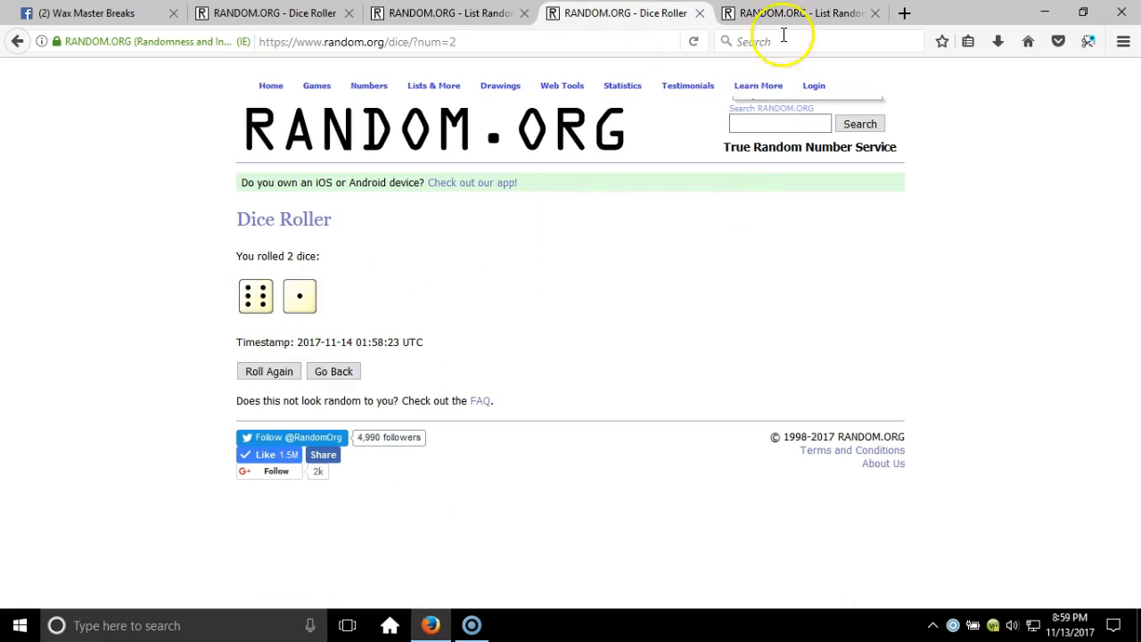
click(798, 12)
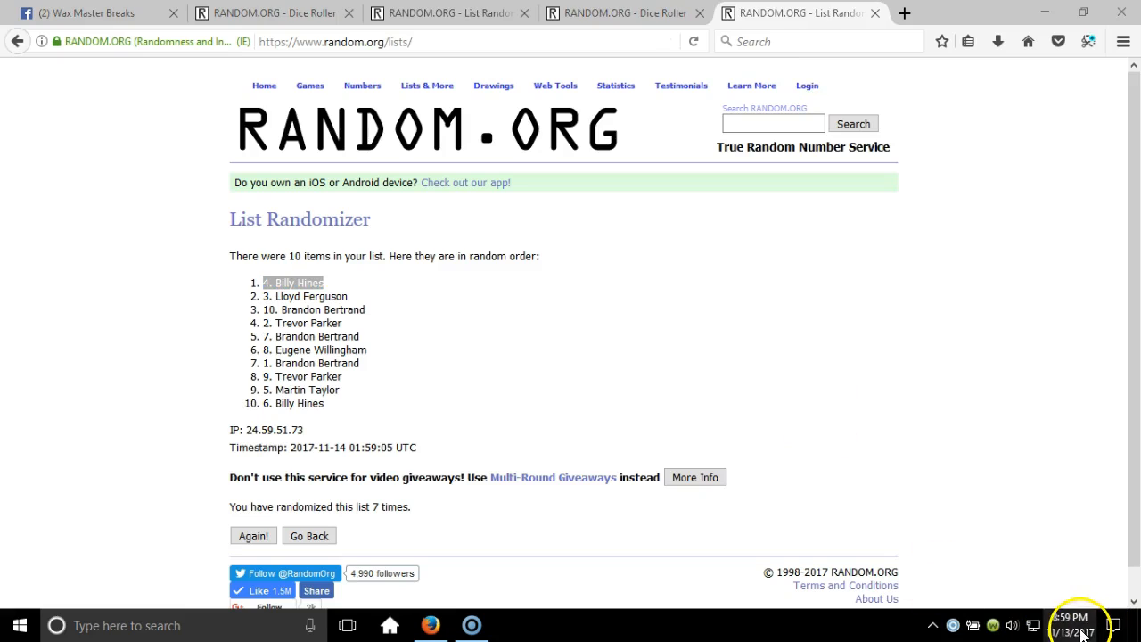
click(1070, 624)
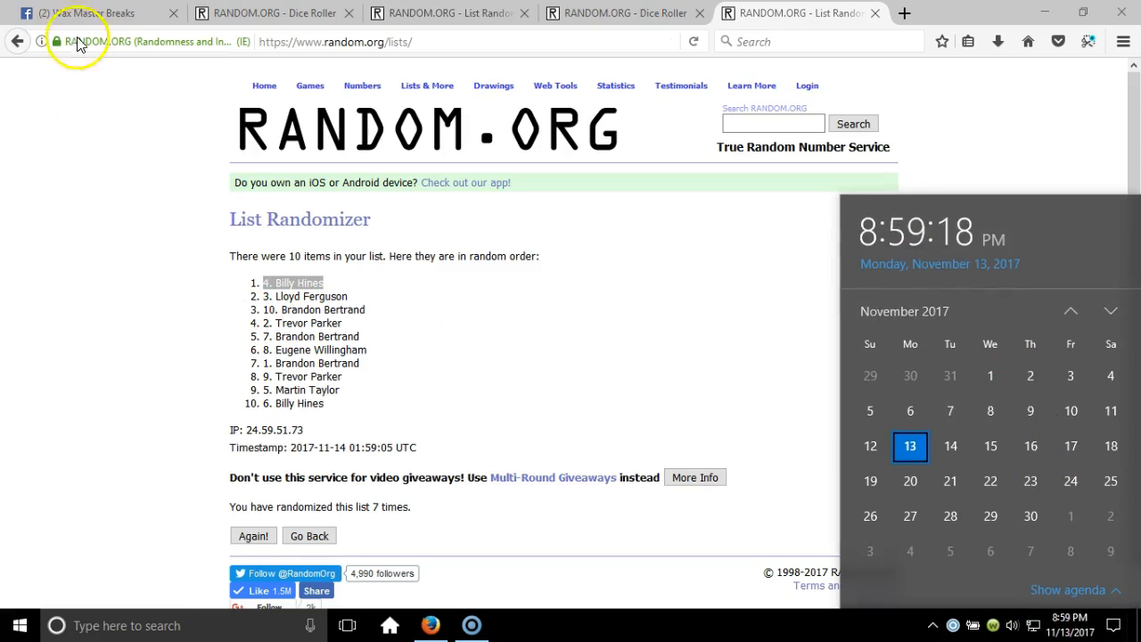
click(98, 13)
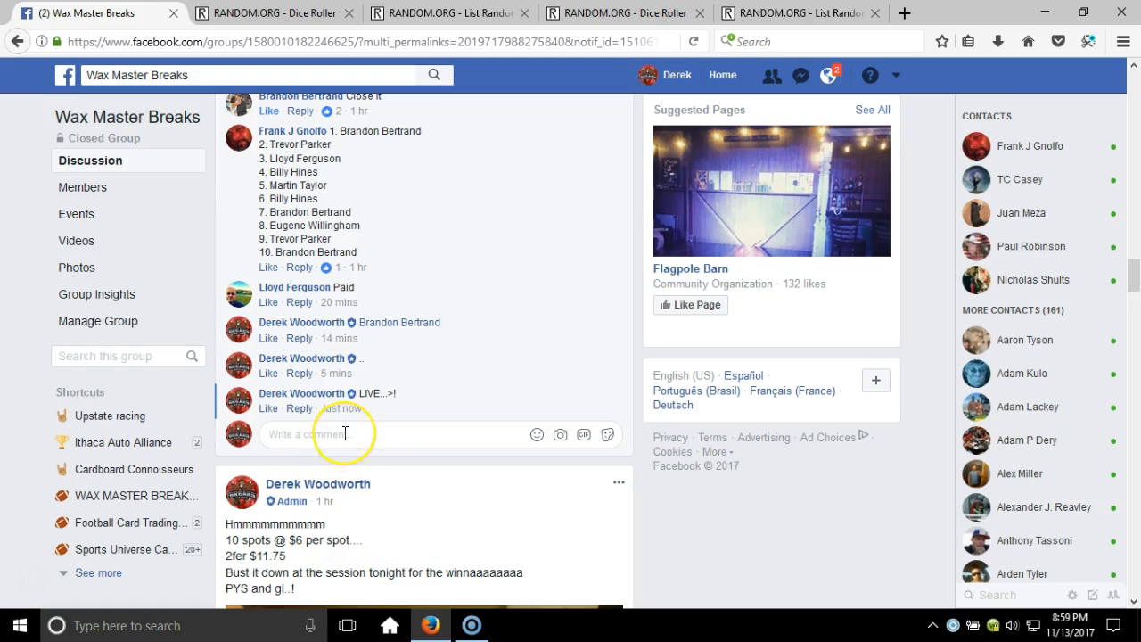
text(DONE)
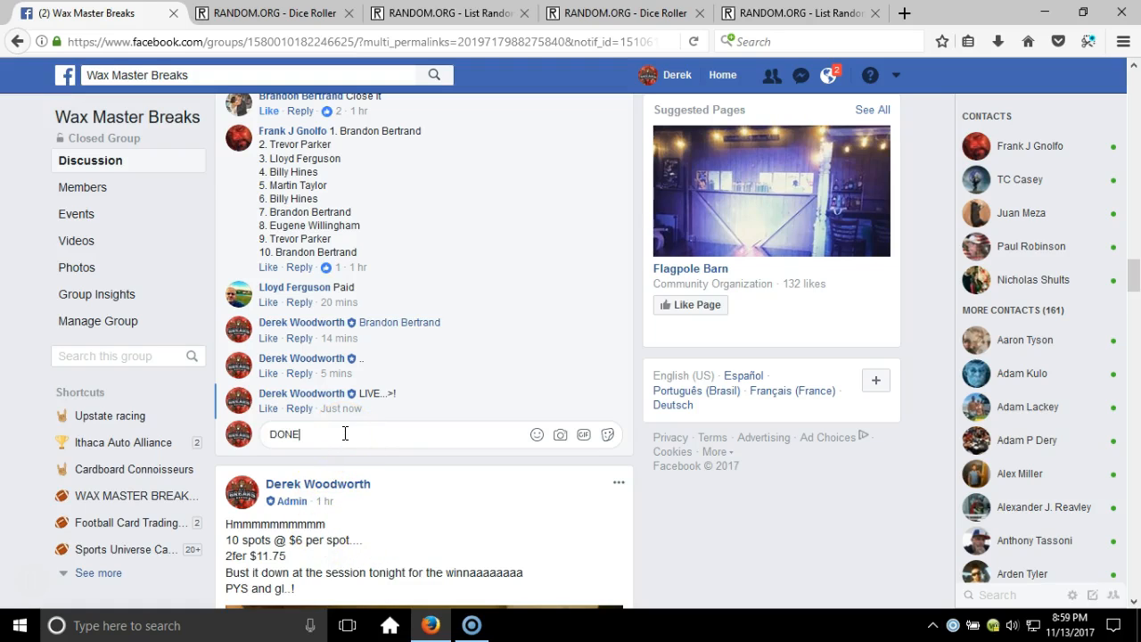